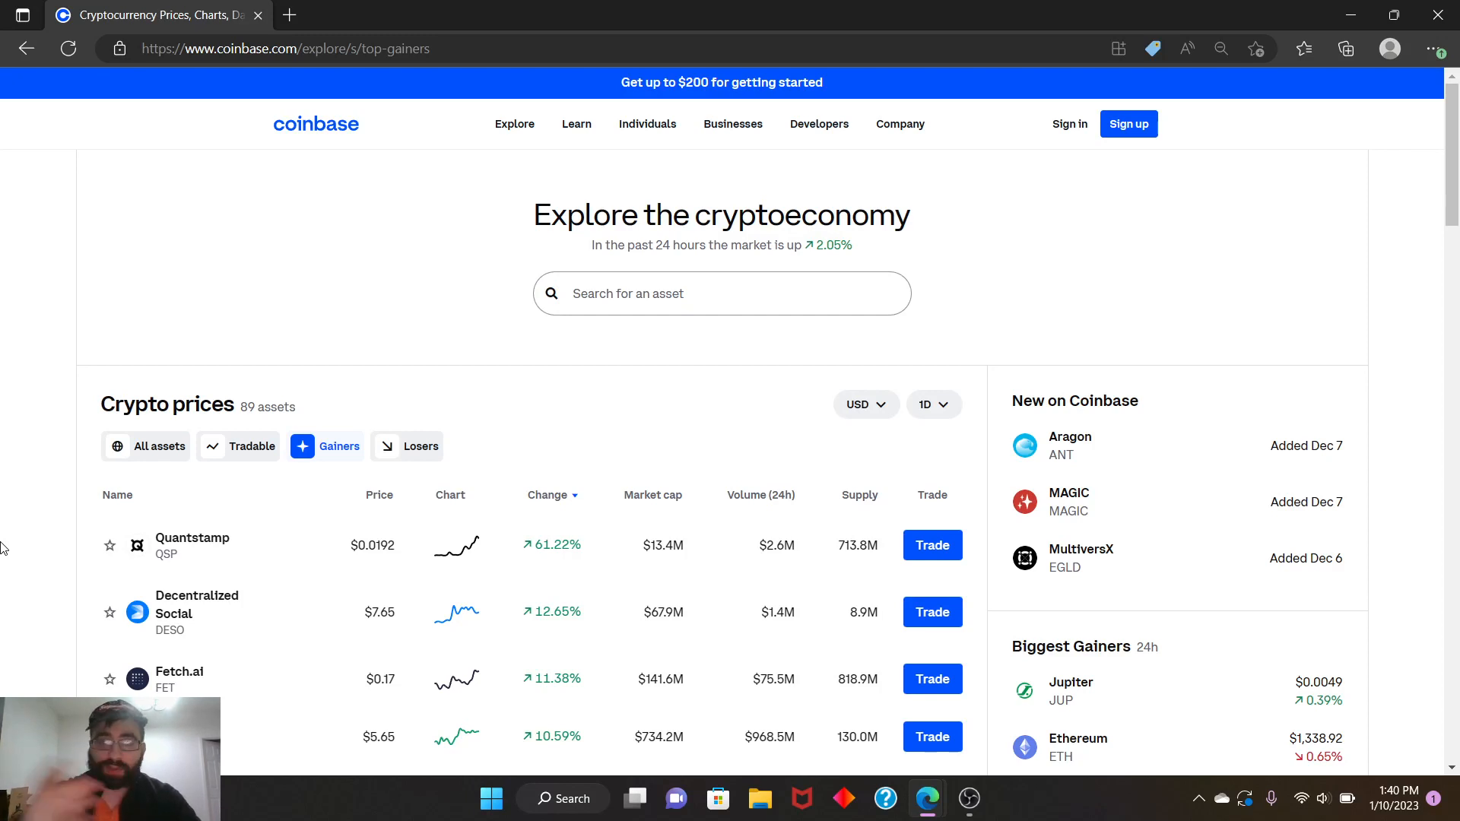
{"action": "mouse_move", "coordinate": [789, 242]}
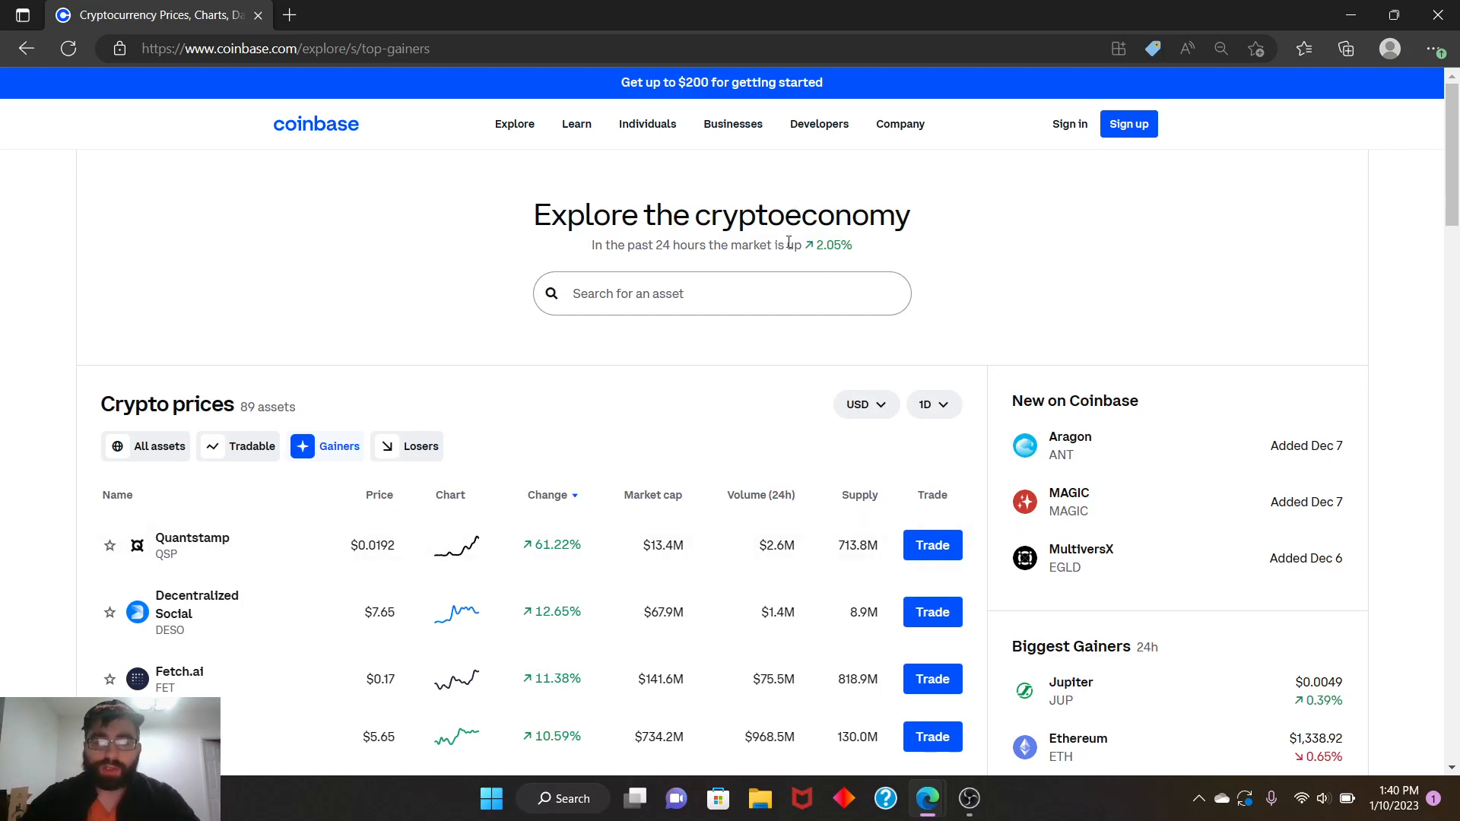
Open Quantstamp (QSP) from the Gainers list and show its all-time price chart
{"action": "double_click", "coordinate": [832, 245]}
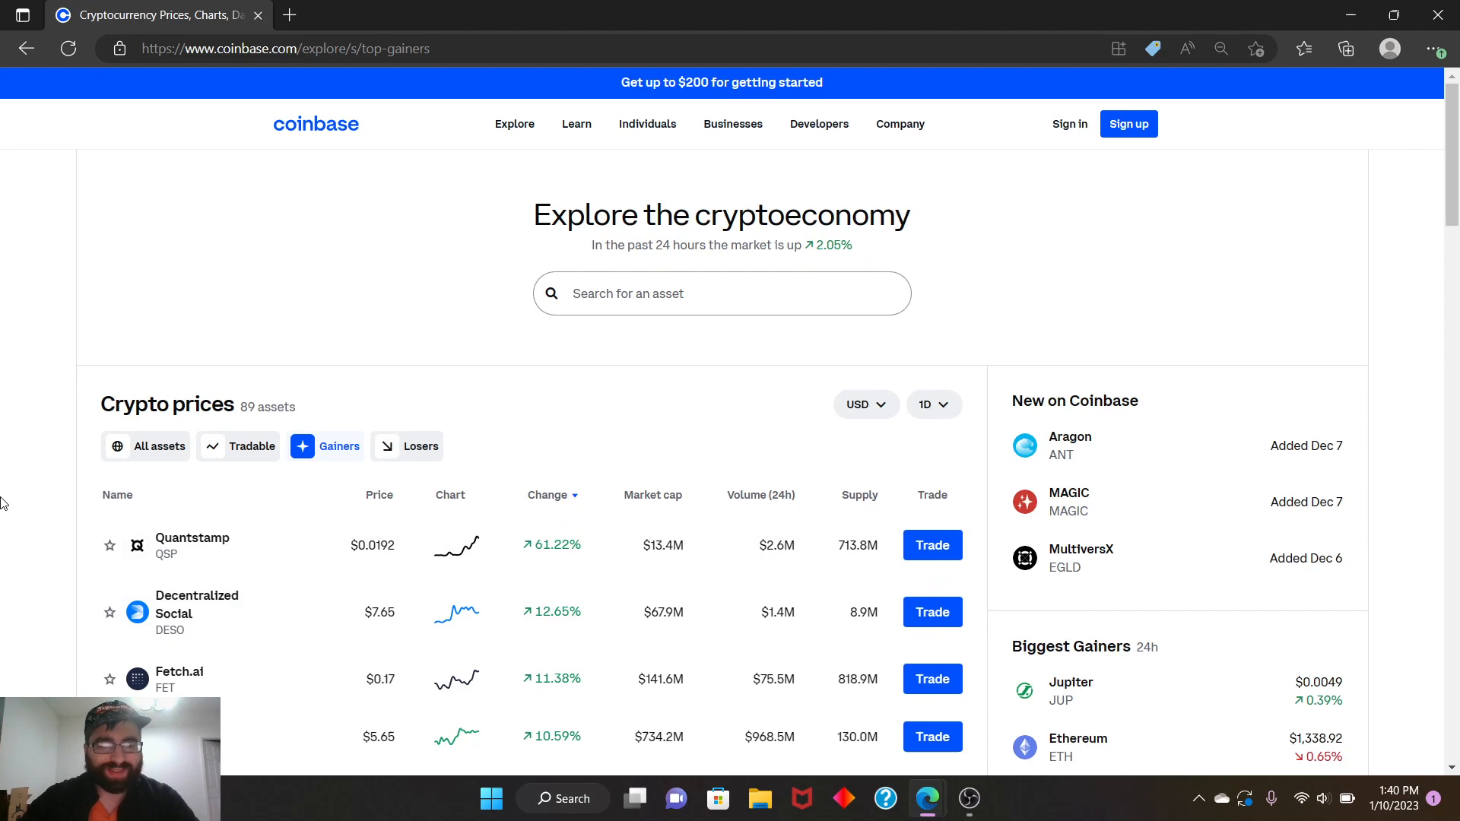
{"action": "scroll", "scroll_direction": "down", "scroll_amount": 3}
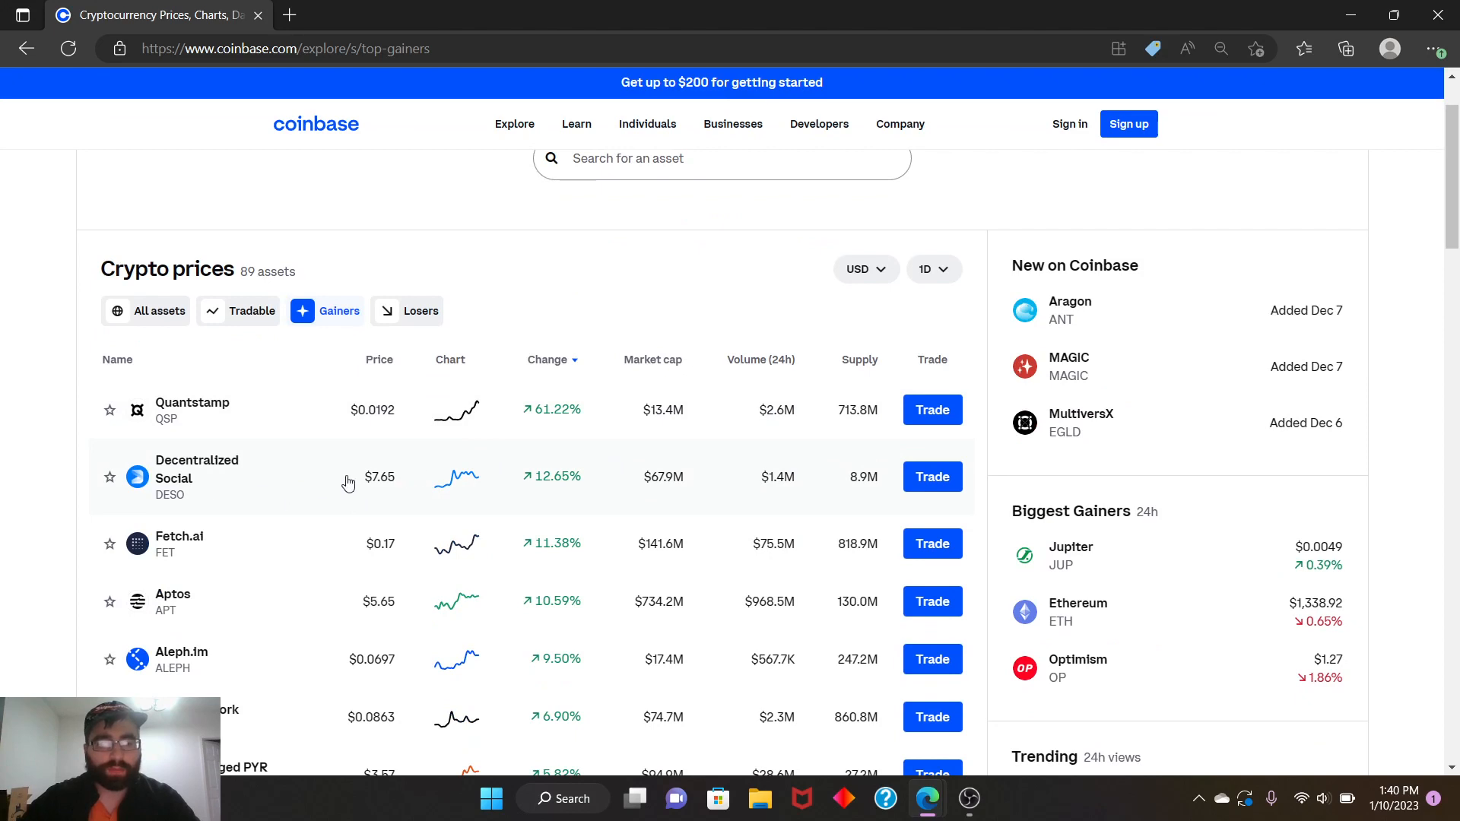
{"action": "mouse_move", "coordinate": [554, 494]}
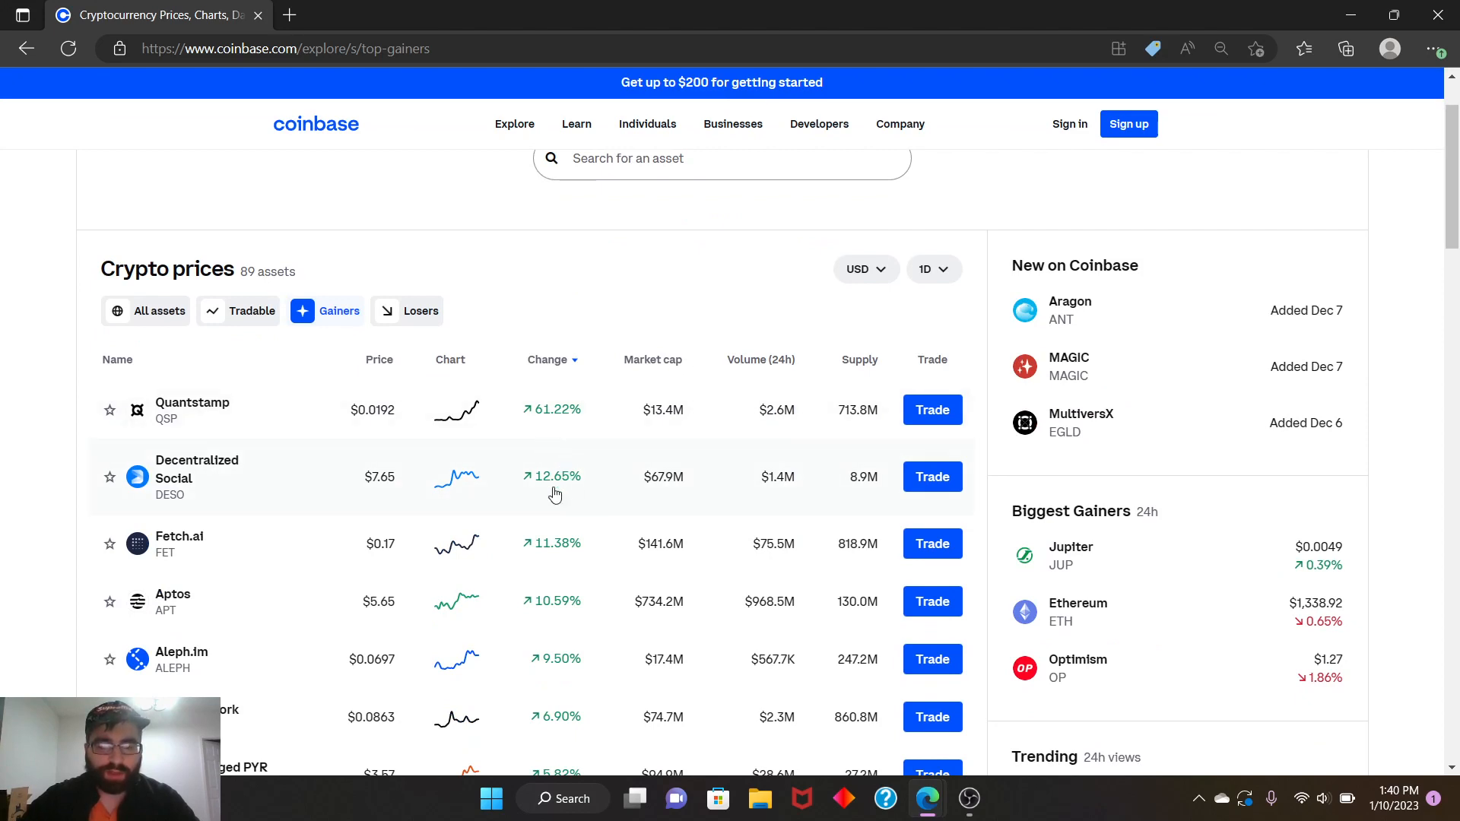
{"action": "mouse_move", "coordinate": [542, 542]}
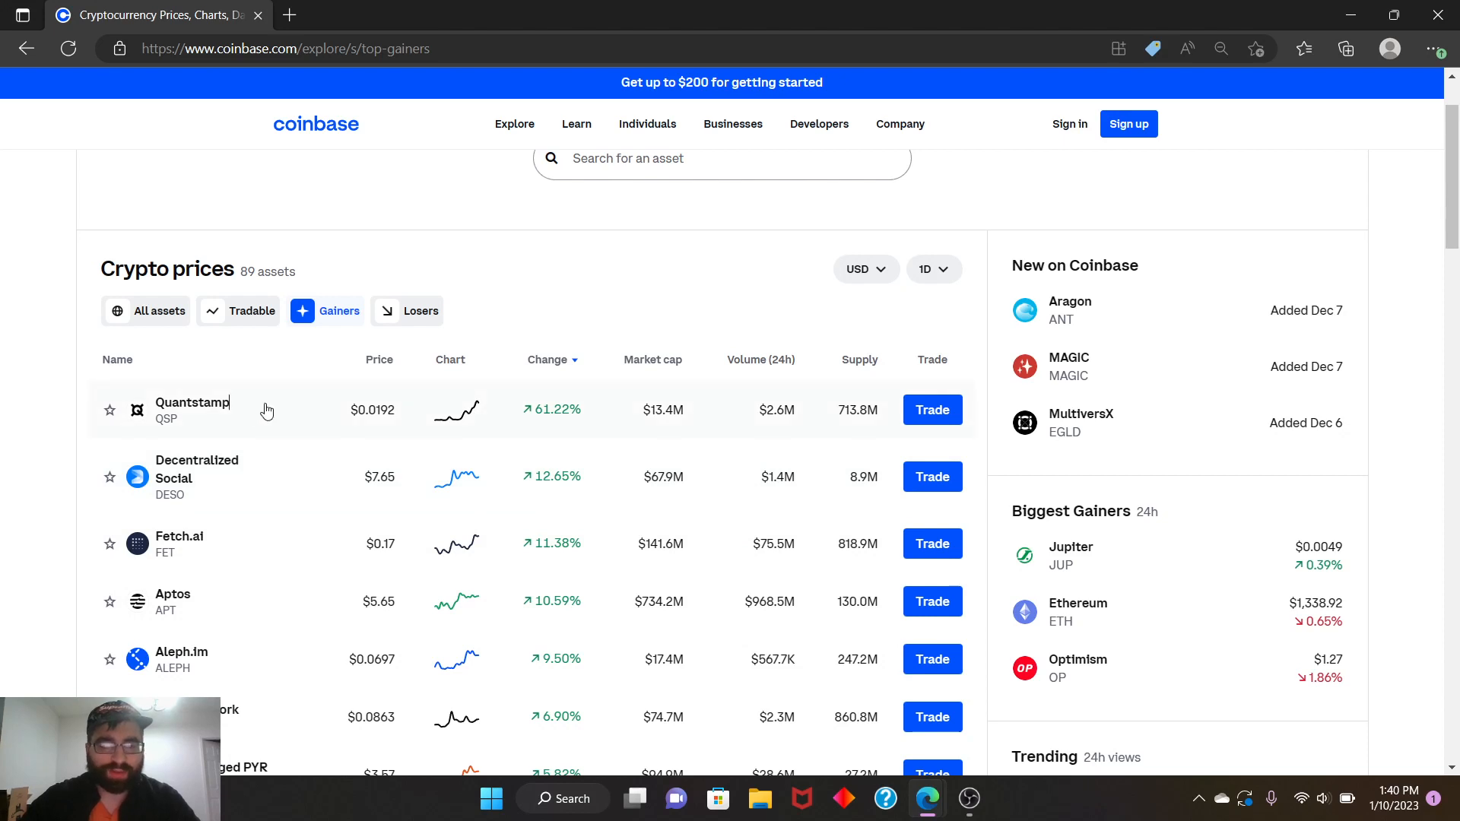
{"action": "left_click", "coordinate": [193, 409]}
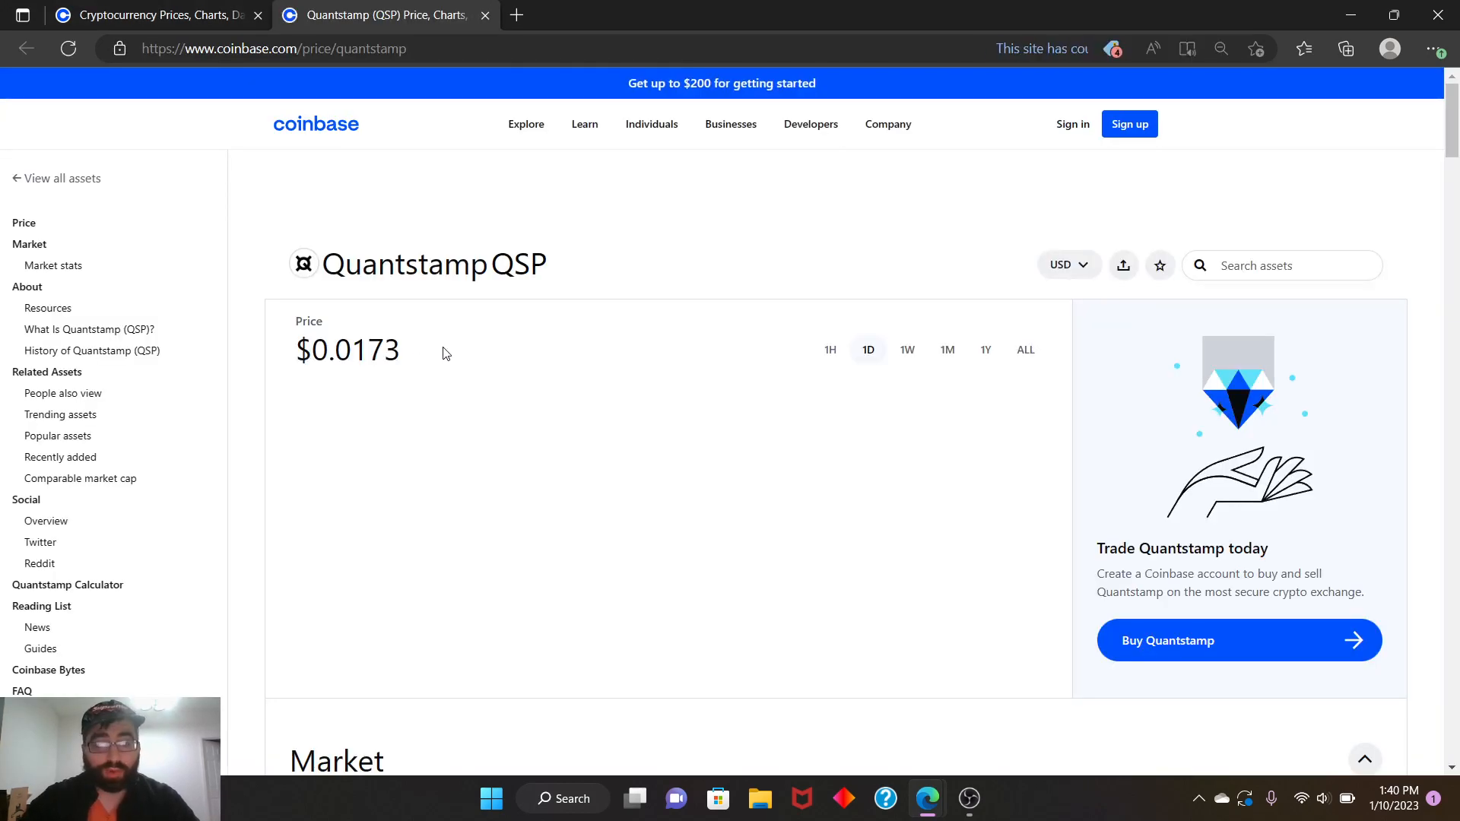
{"action": "left_click", "coordinate": [1023, 349]}
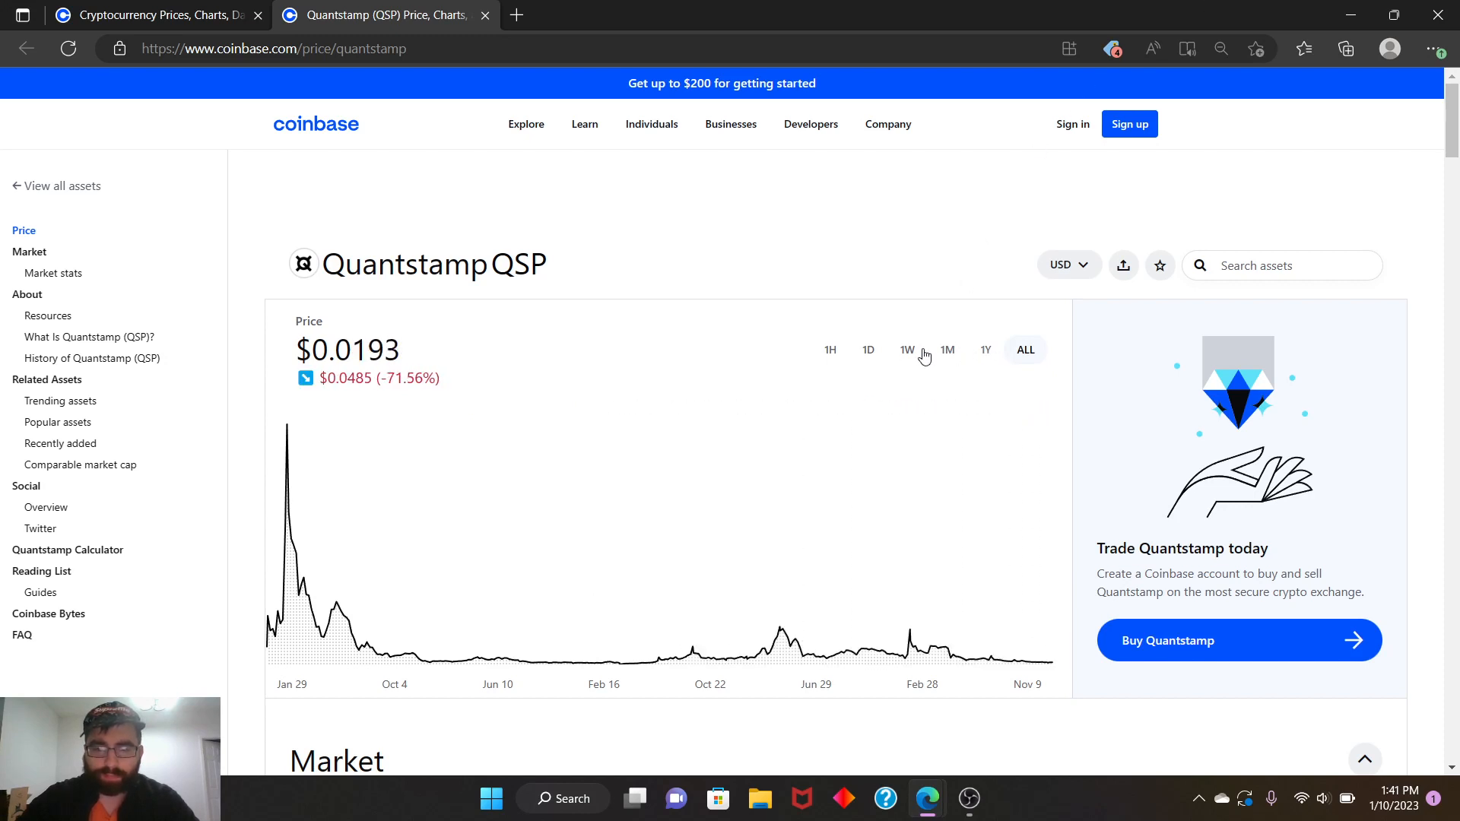
Step the Quantstamp chart through 1Y, 1M, 1W and 1D, ending at $0.0193 up 65.04%
{"action": "left_click", "coordinate": [985, 350]}
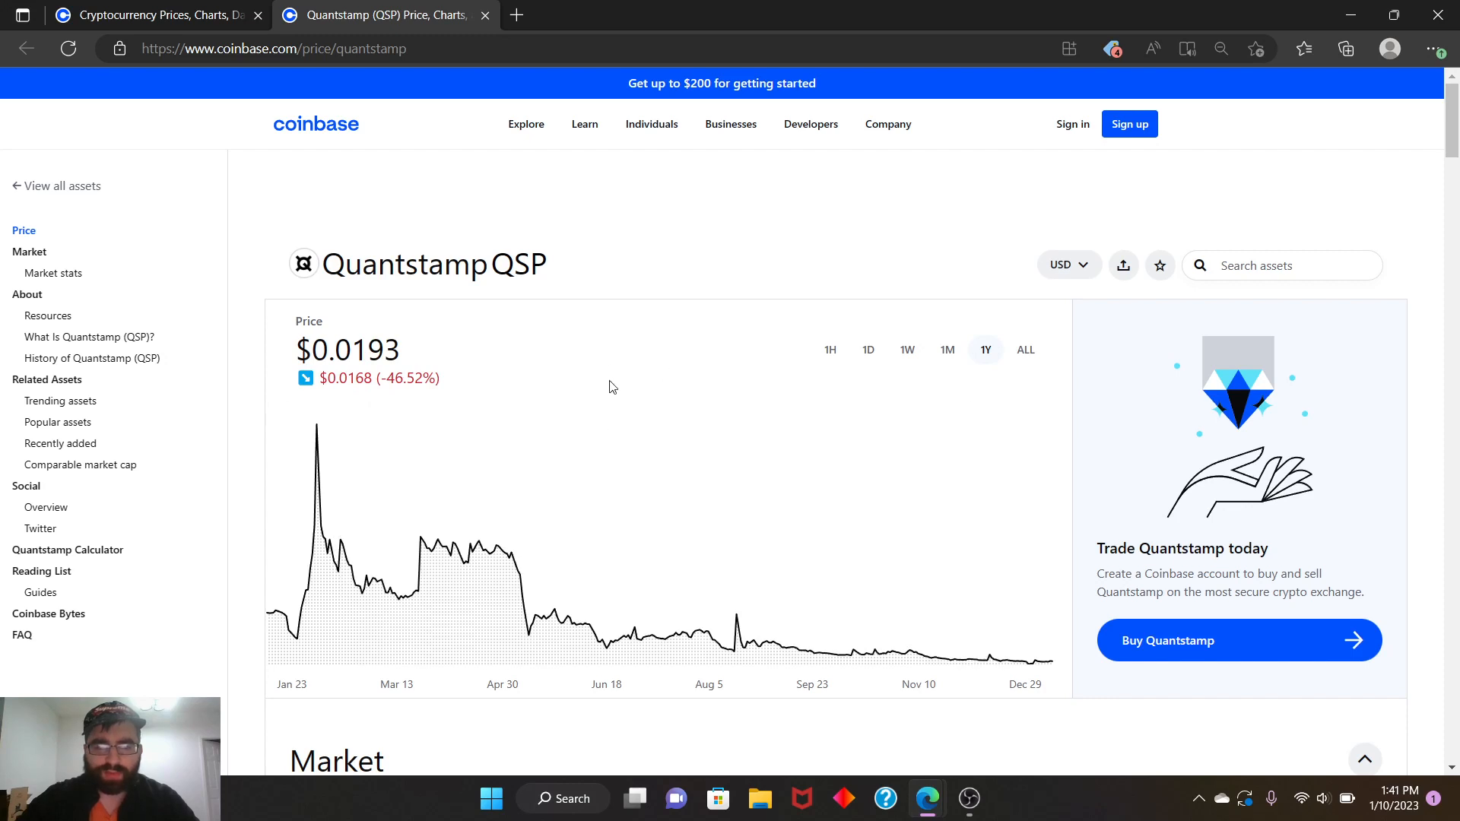
{"action": "mouse_move", "coordinate": [946, 349]}
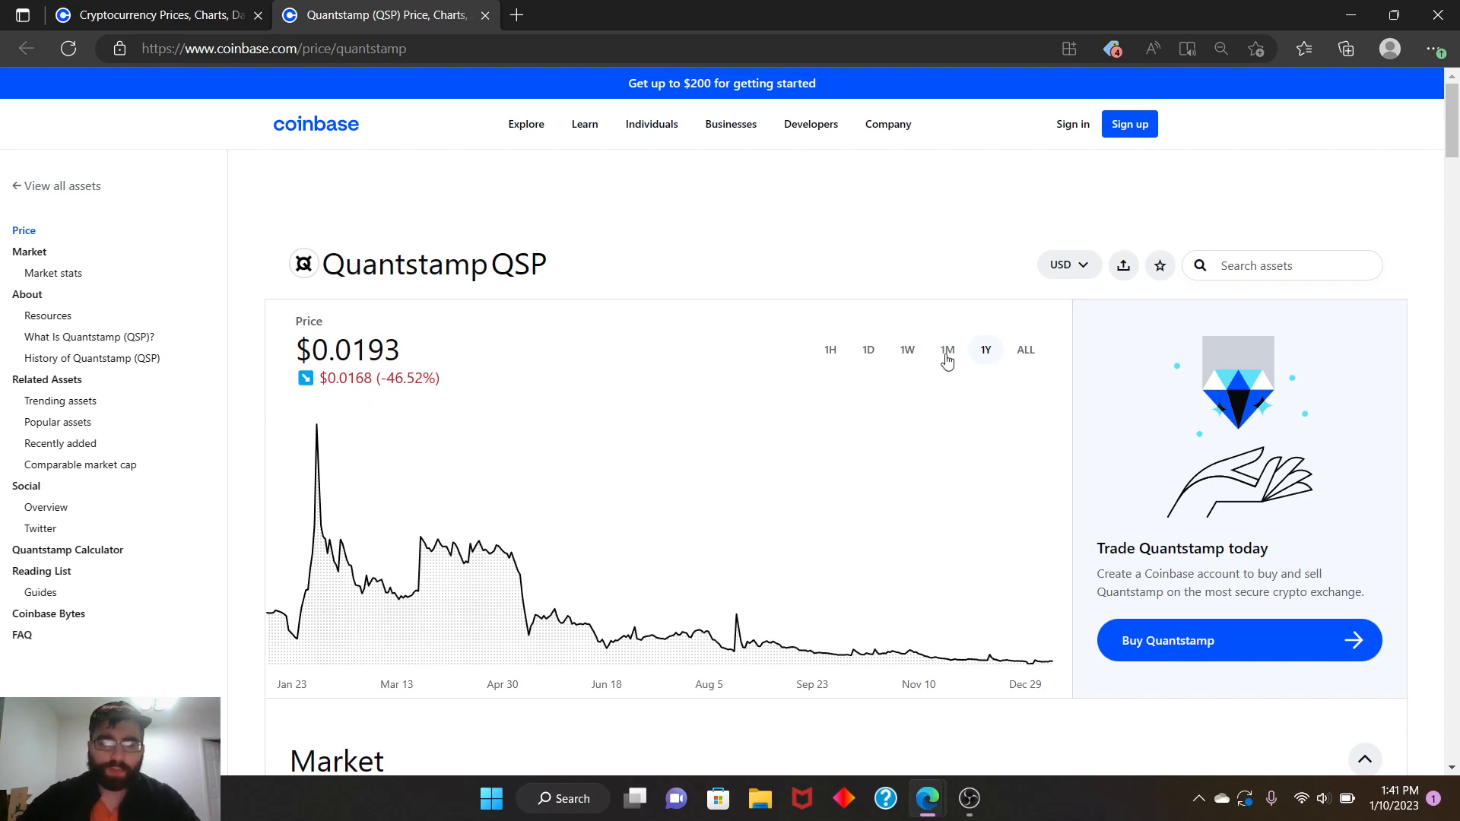
{"action": "left_click", "coordinate": [946, 350]}
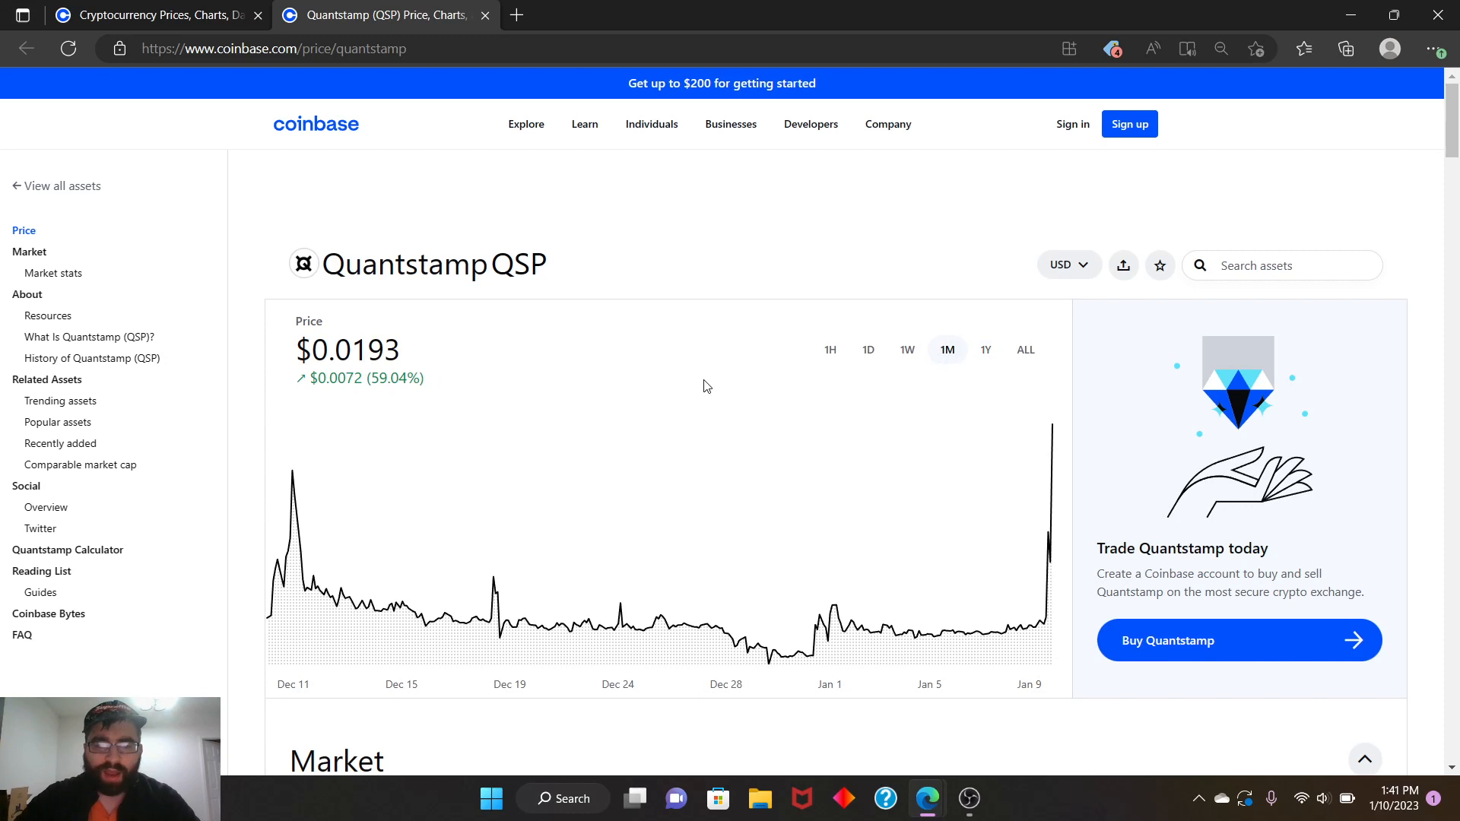
{"action": "left_click", "coordinate": [905, 350]}
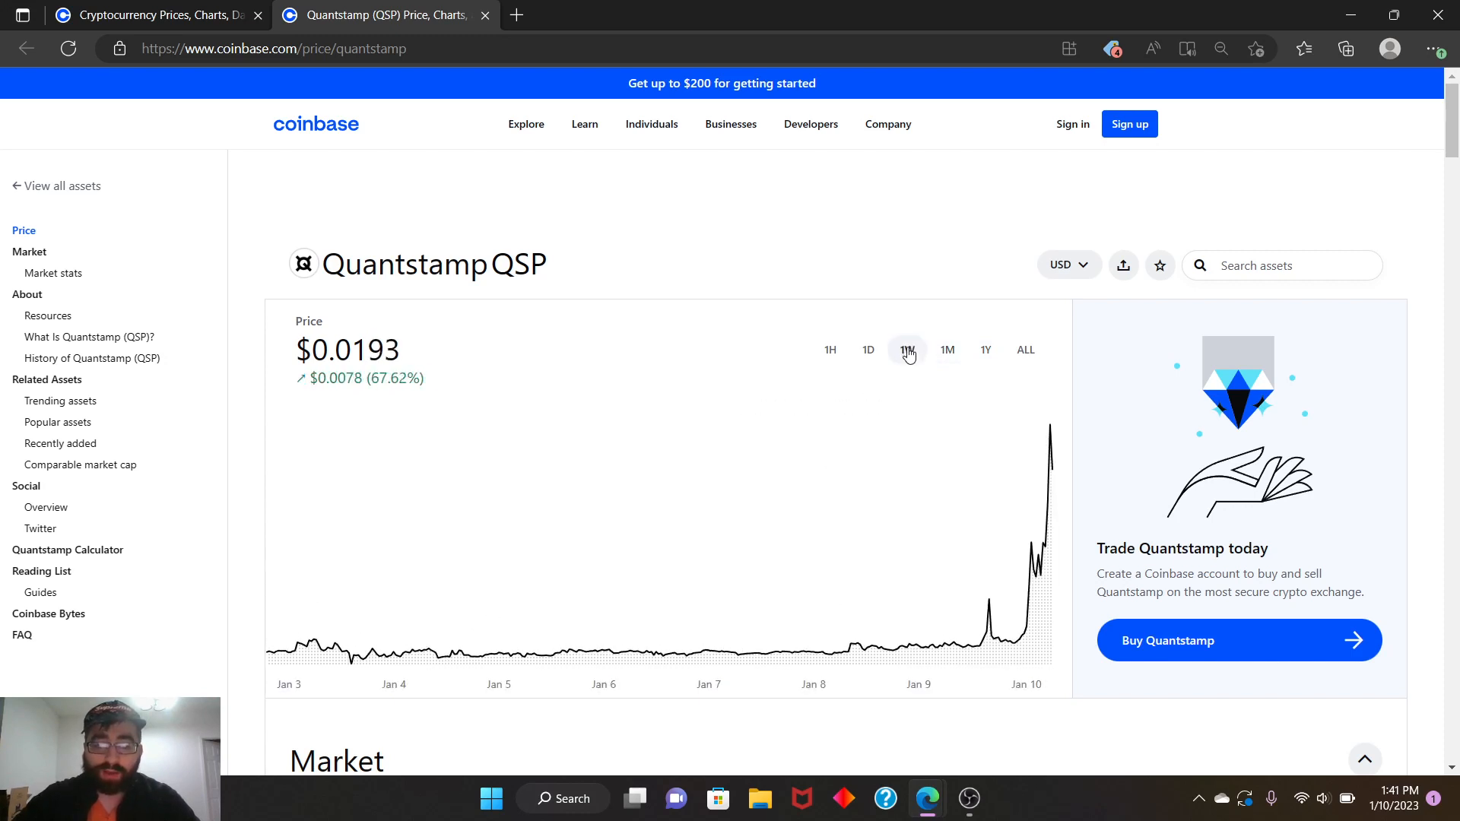
{"action": "left_click", "coordinate": [906, 349]}
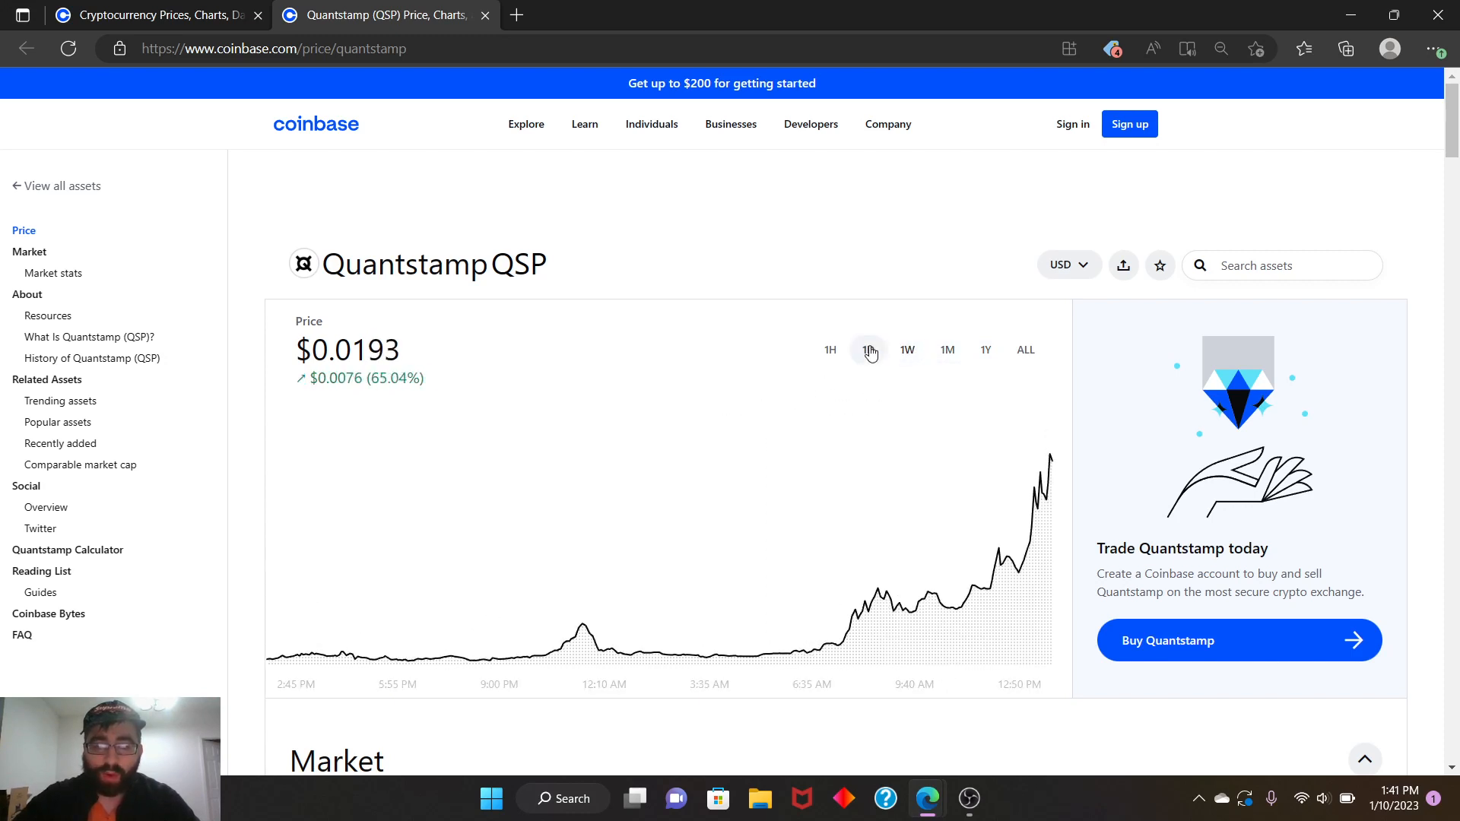
{"action": "left_click", "coordinate": [867, 350]}
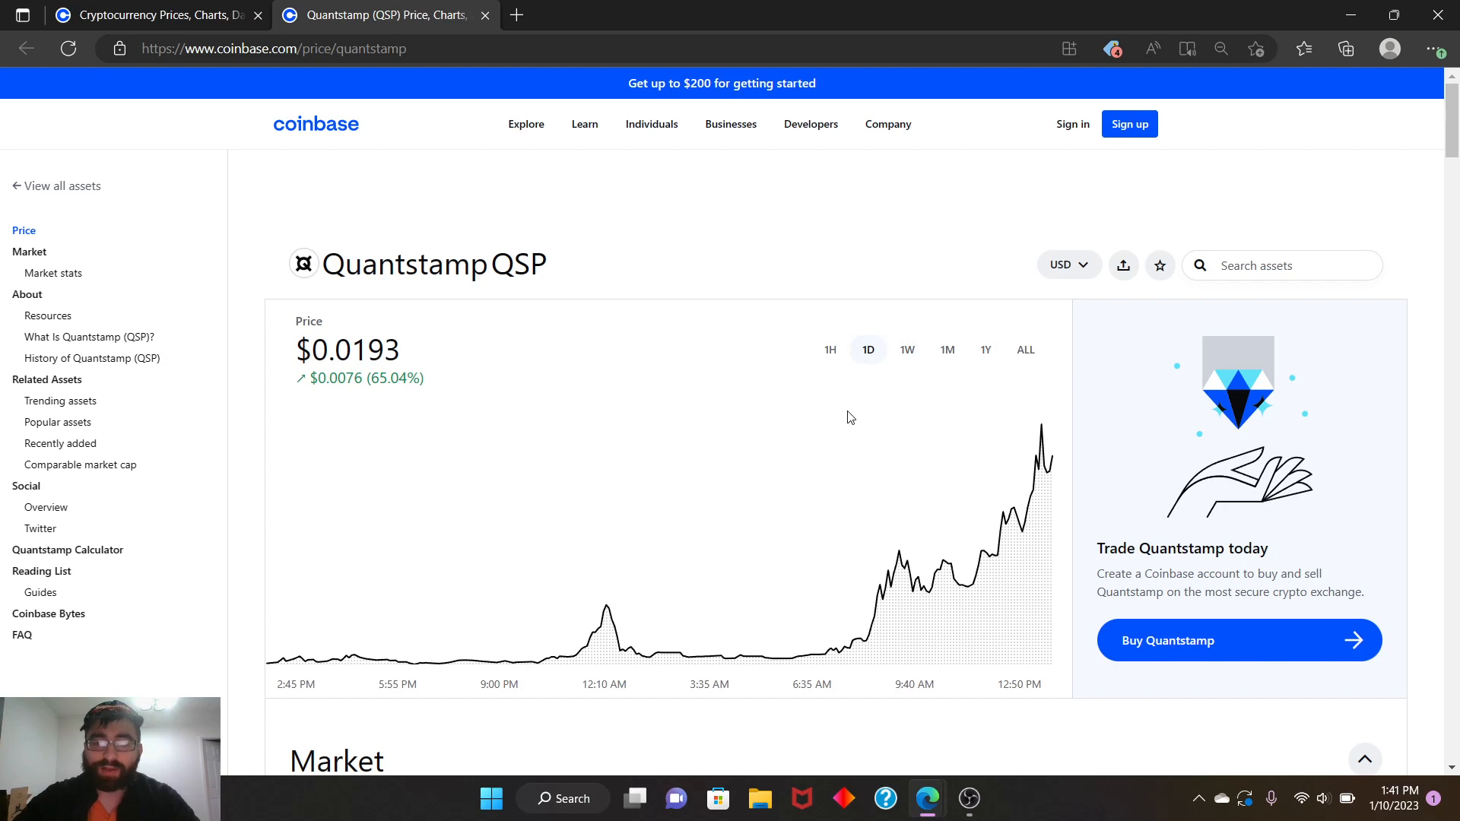
{"action": "mouse_move", "coordinate": [745, 424]}
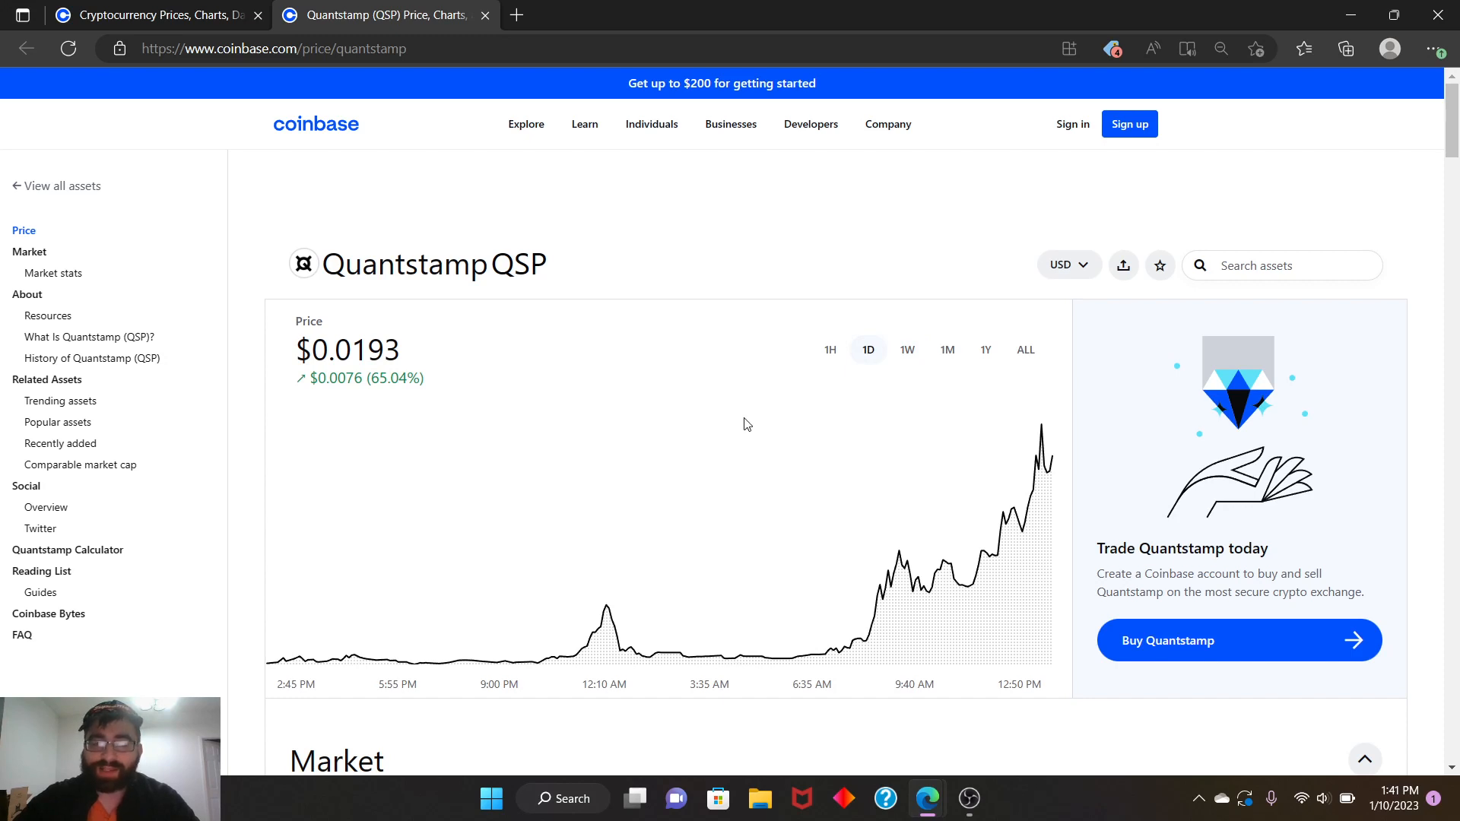
{"action": "mouse_move", "coordinate": [265, 567]}
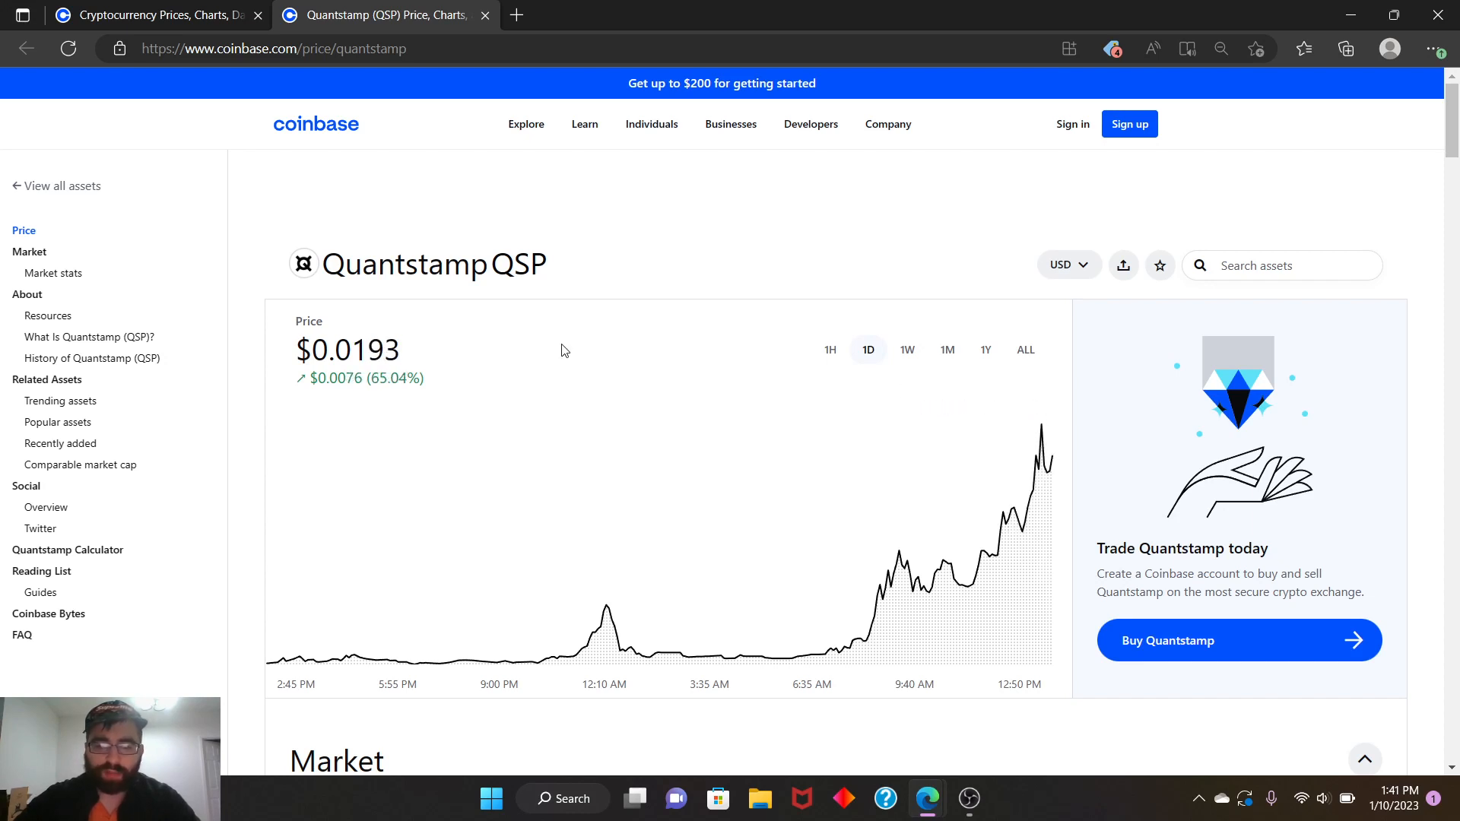
Review Quantstamp's Market stats, highlighting circulating supply, popularity #197 and +78.42% 7-day change
{"action": "scroll", "scroll_direction": "down", "scroll_amount": 3}
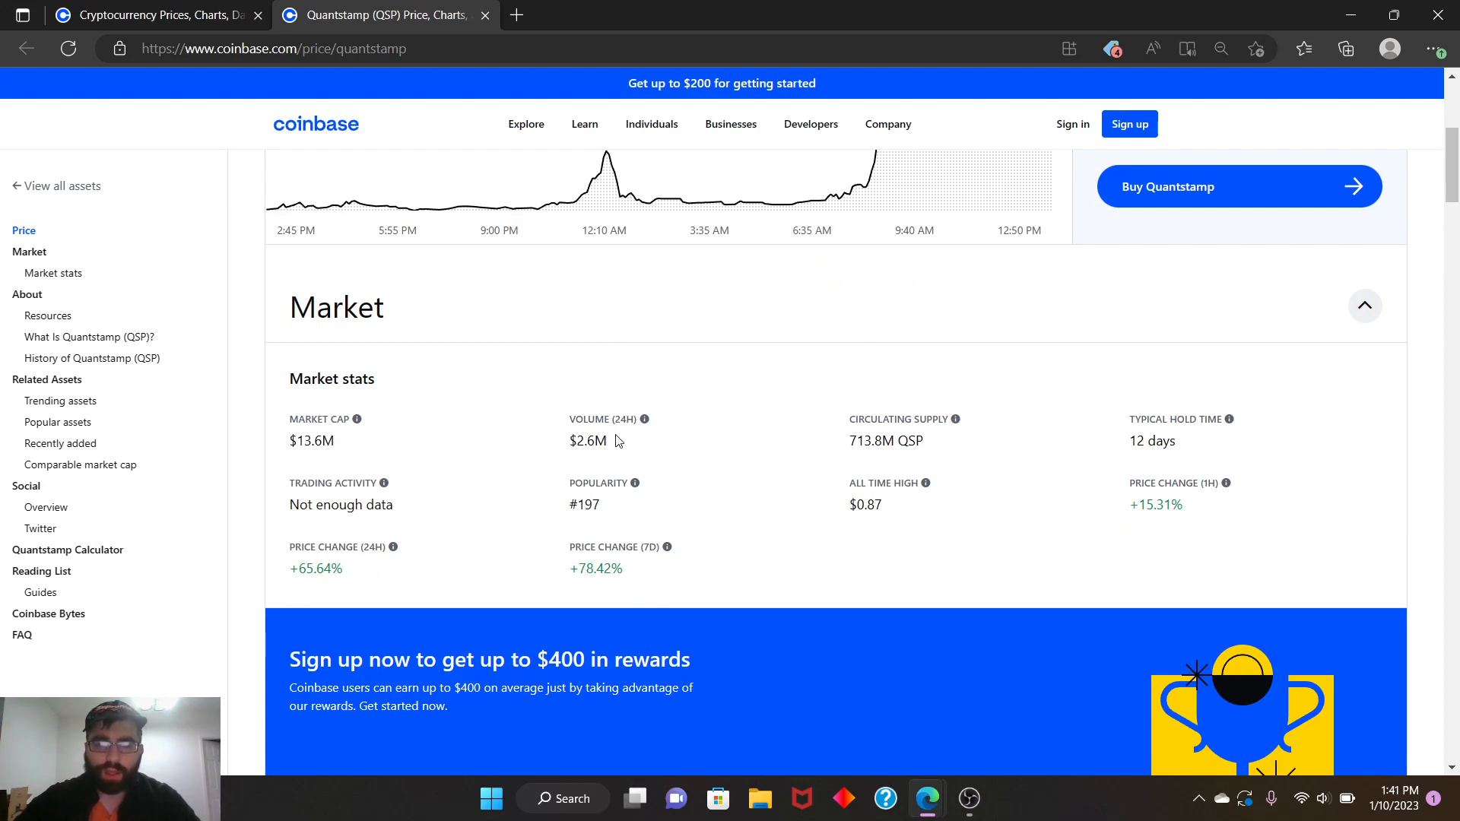
{"action": "double_click", "coordinate": [587, 441]}
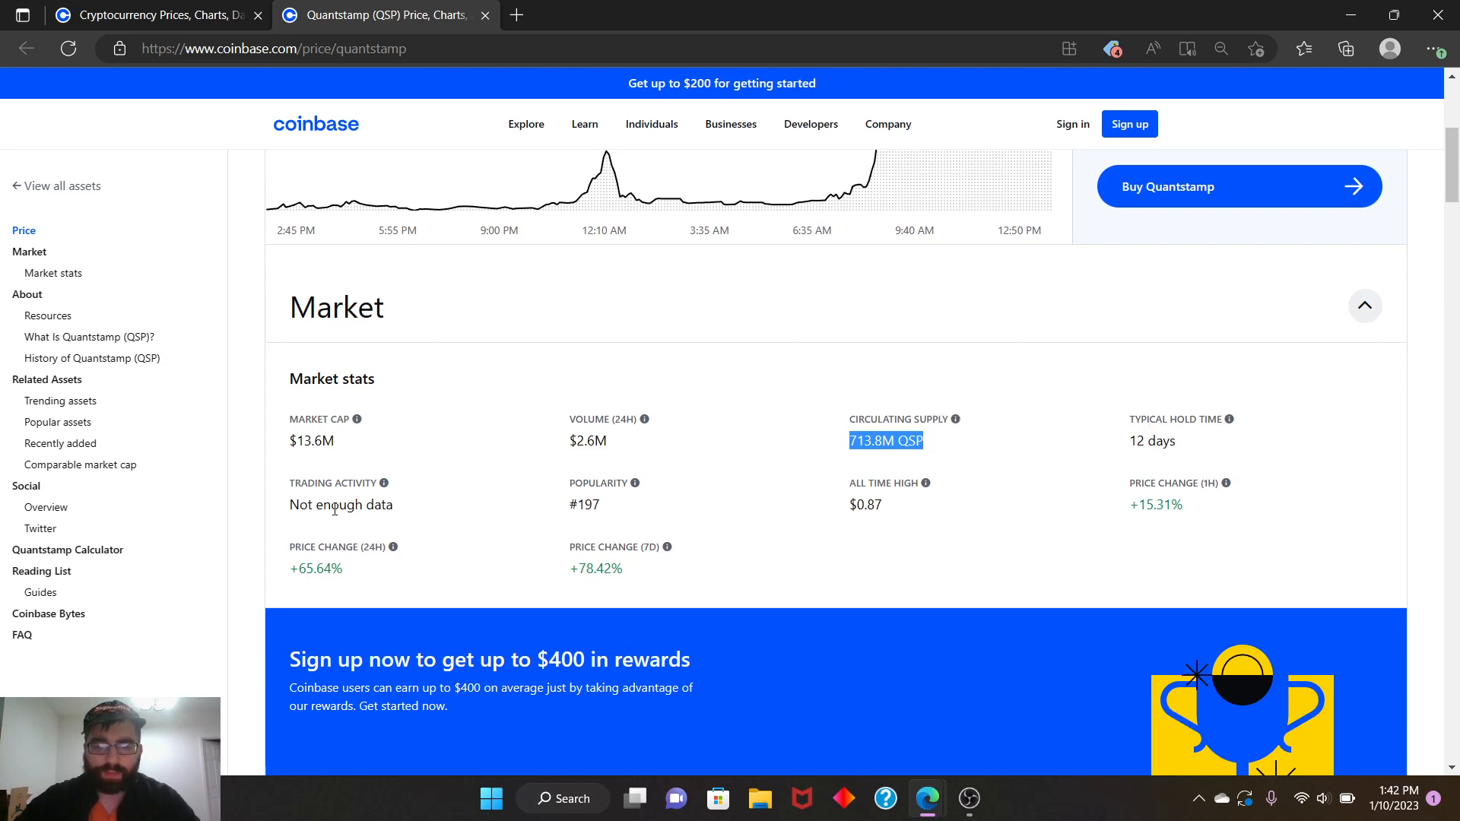
{"action": "double_click", "coordinate": [584, 504]}
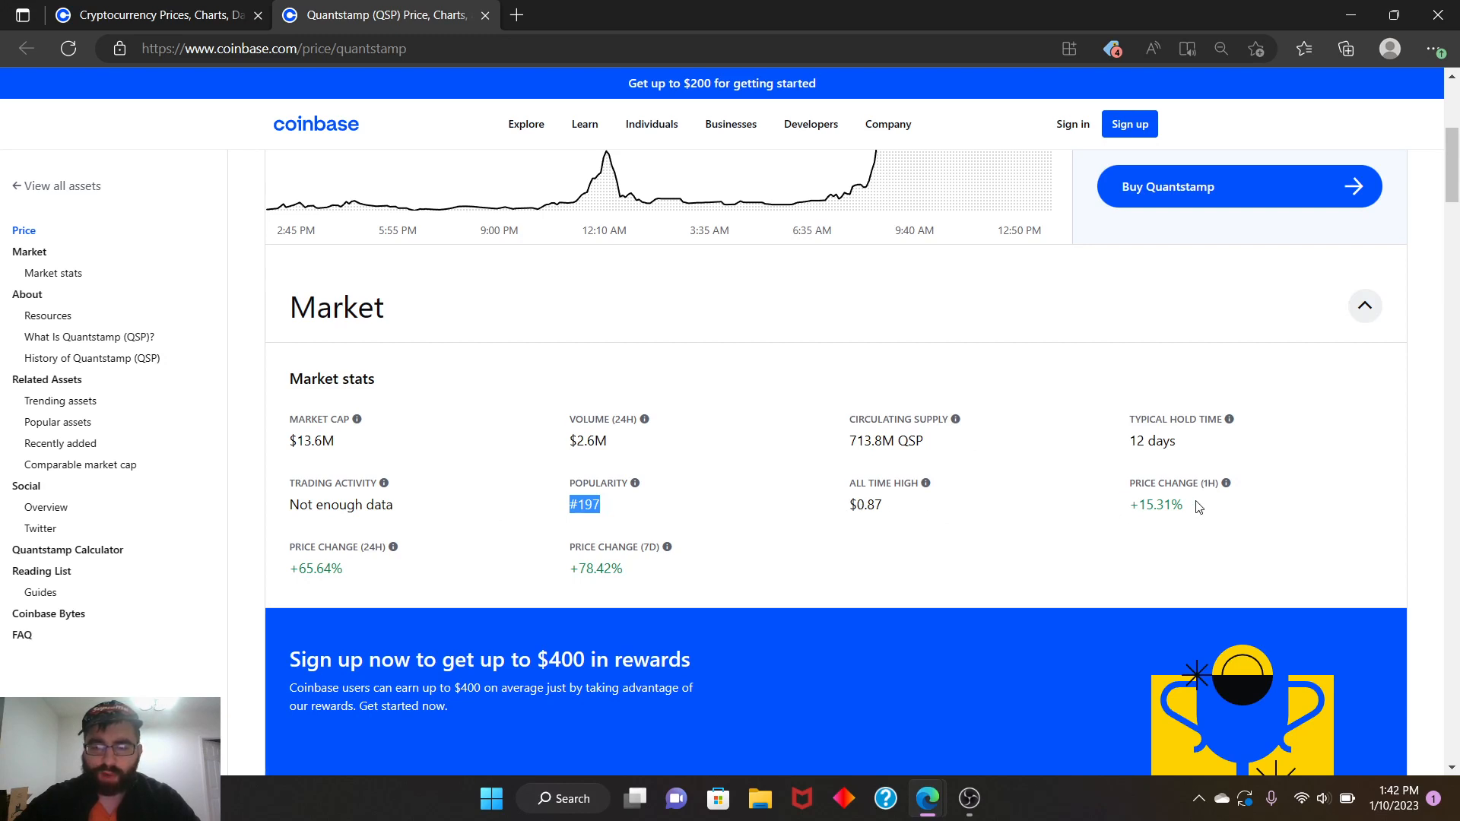
{"action": "mouse_move", "coordinate": [1166, 520]}
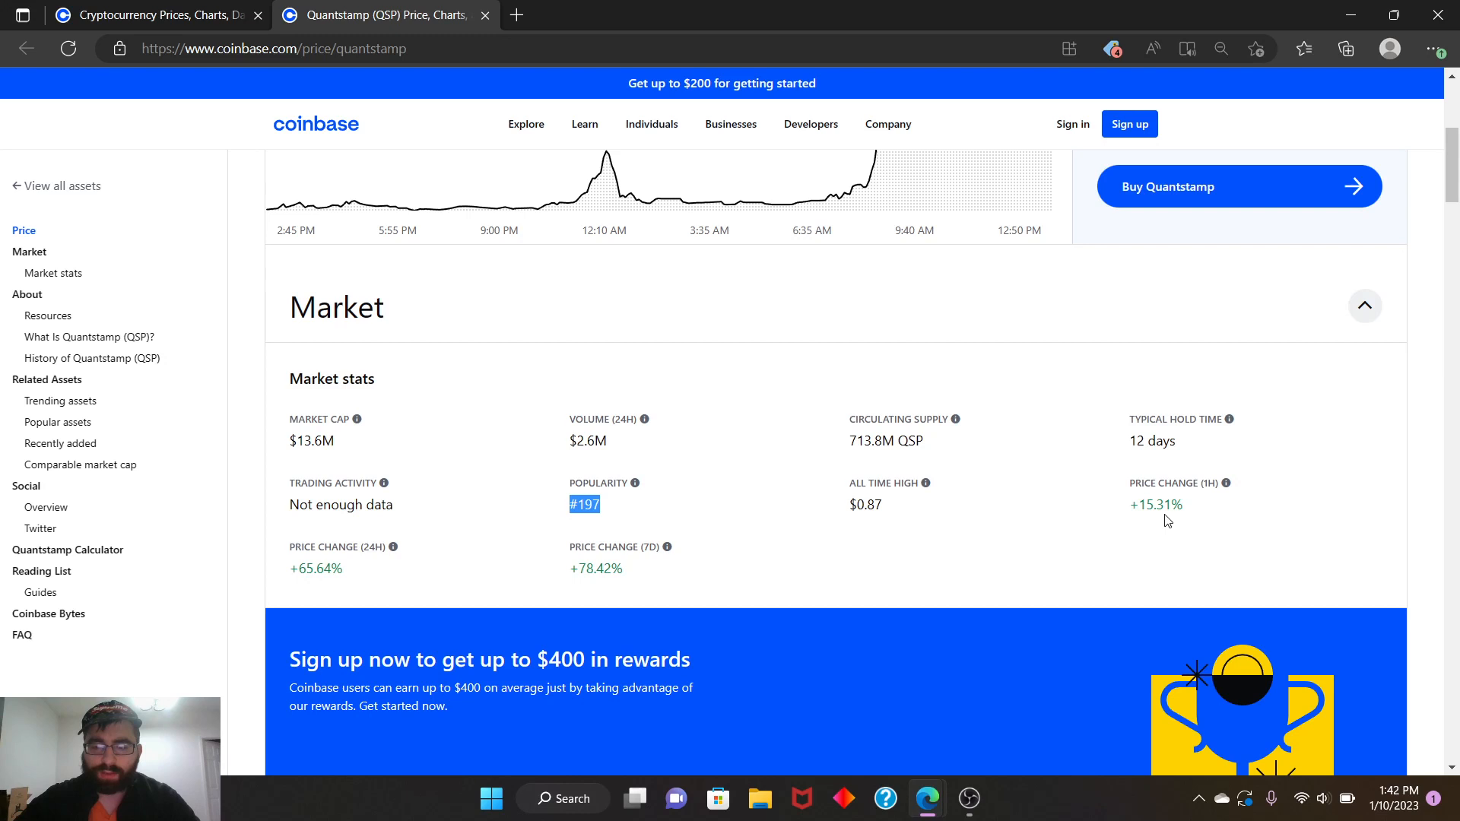
{"action": "mouse_move", "coordinate": [119, 590]}
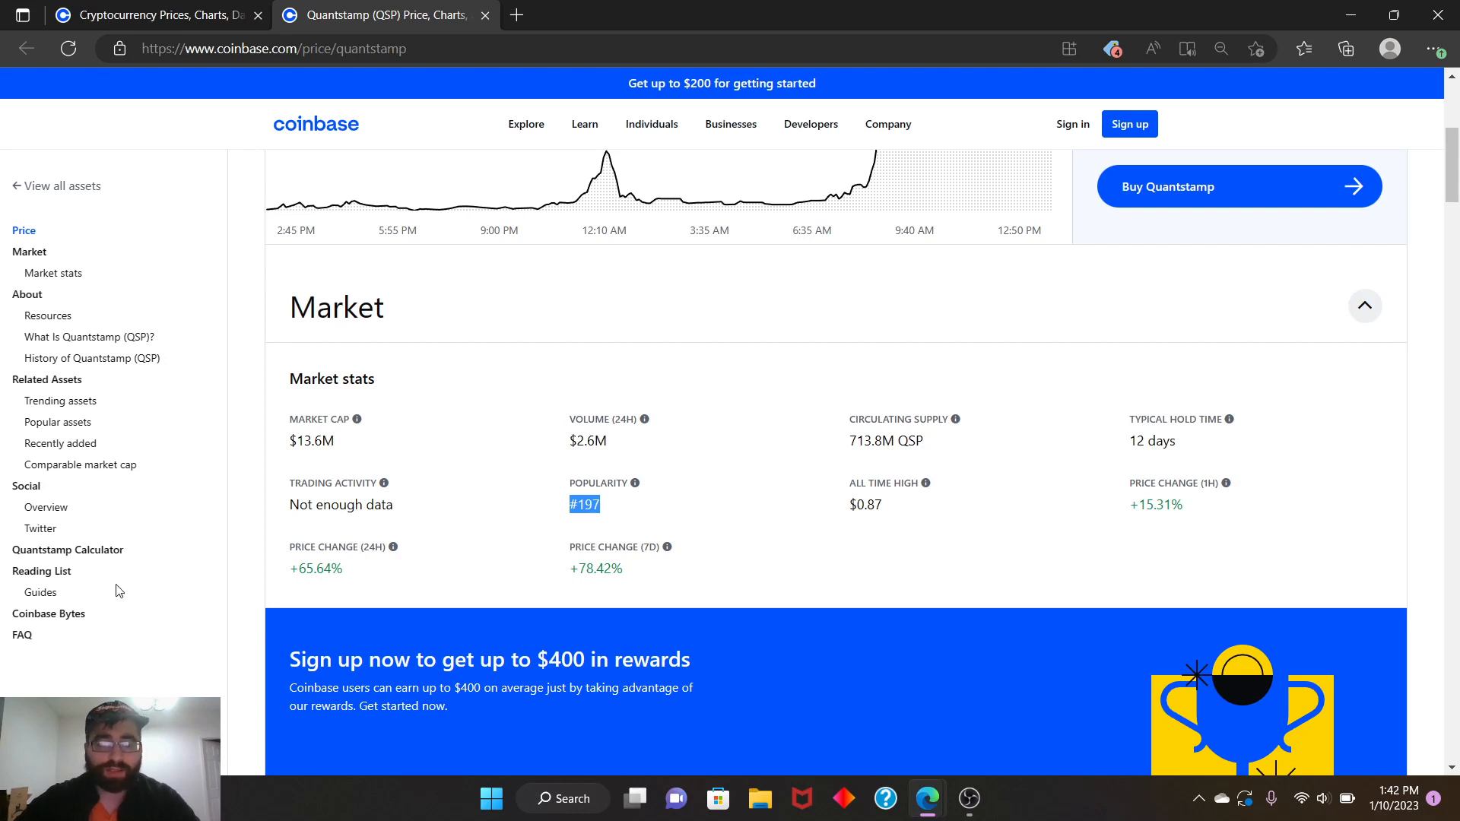
{"action": "double_click", "coordinate": [315, 567]}
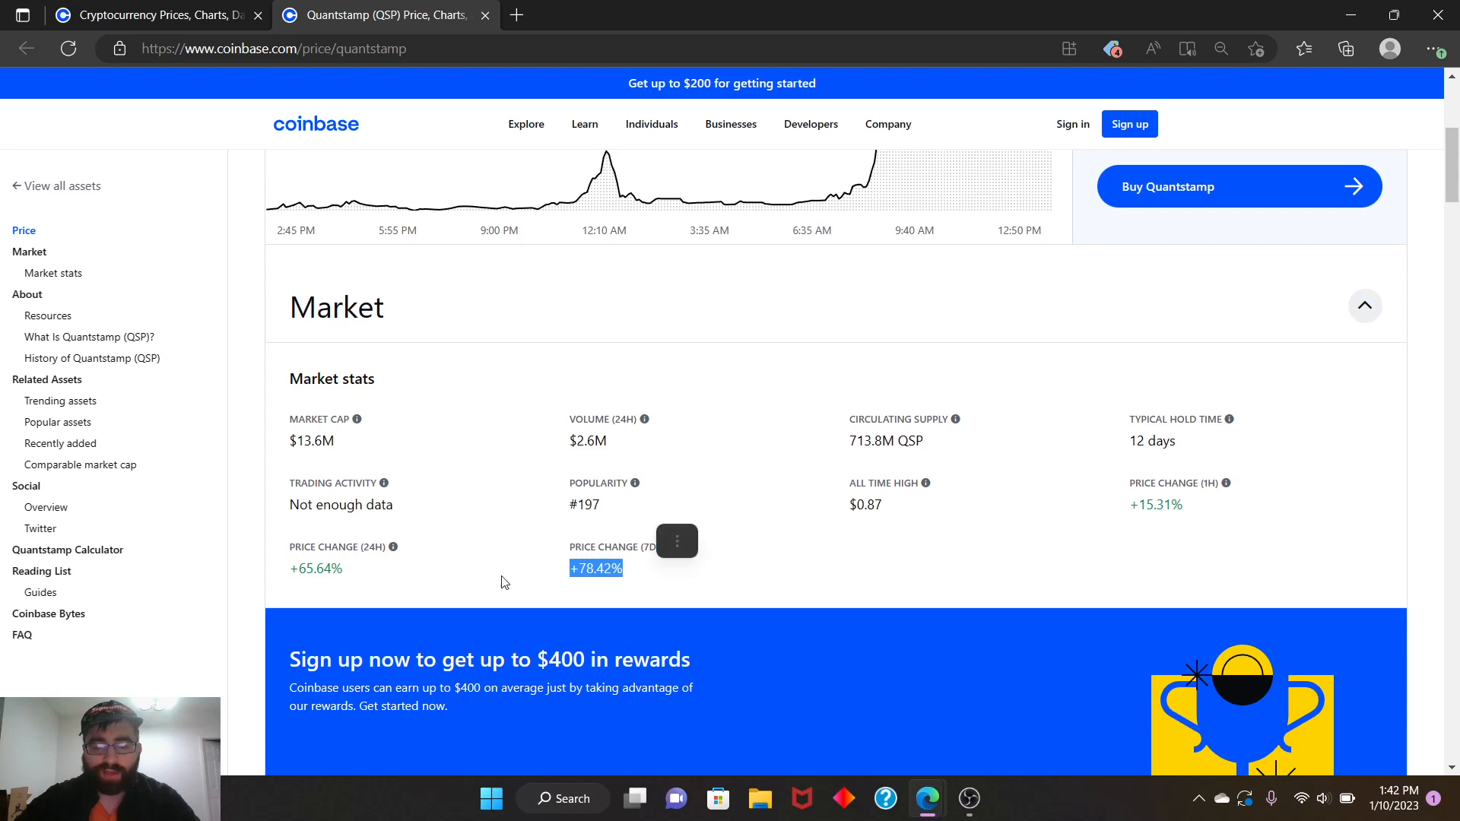
{"action": "scroll", "scroll_direction": "down", "scroll_amount": 3}
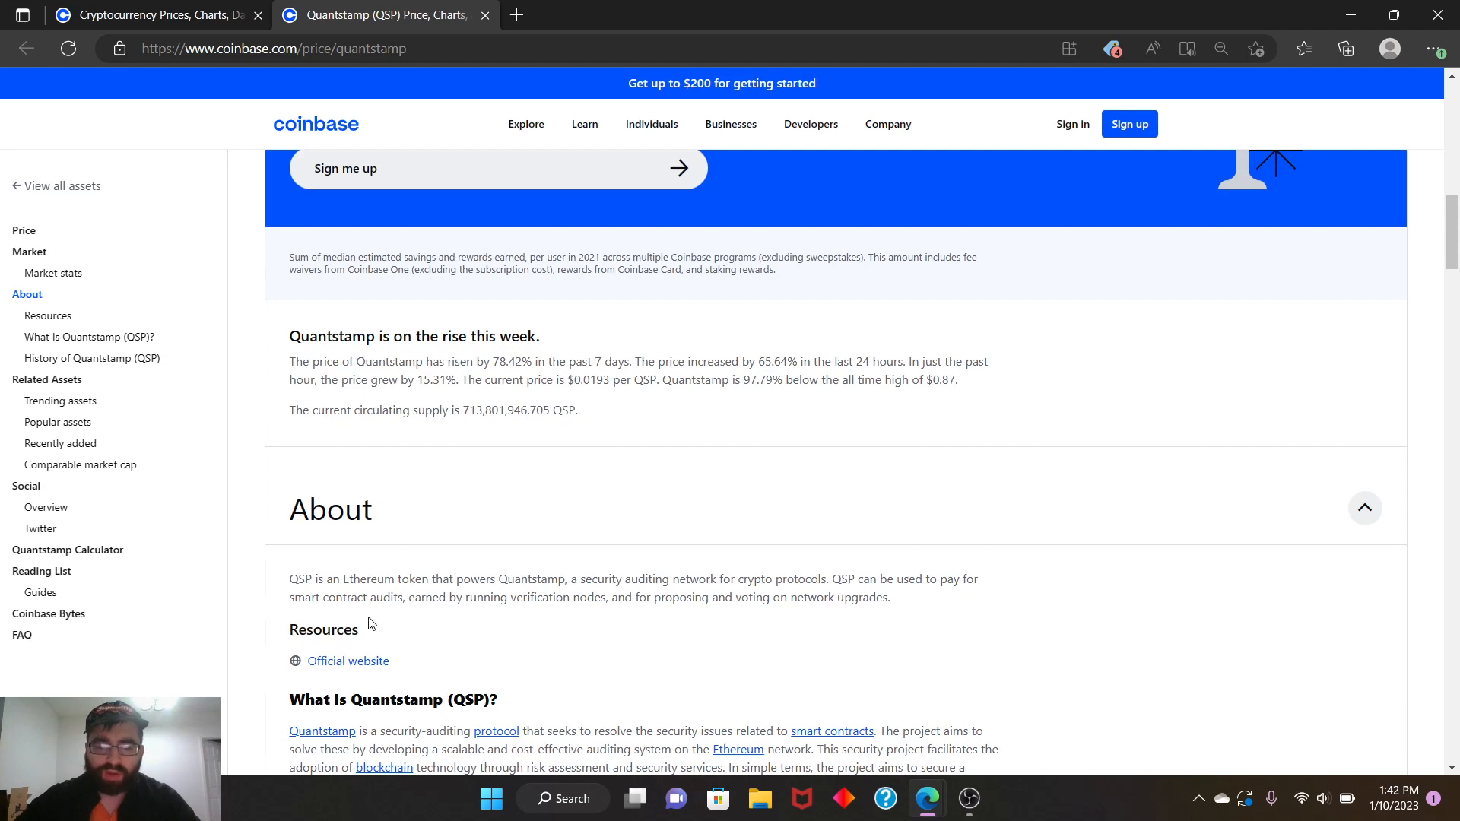
{"action": "mouse_move", "coordinate": [493, 616]}
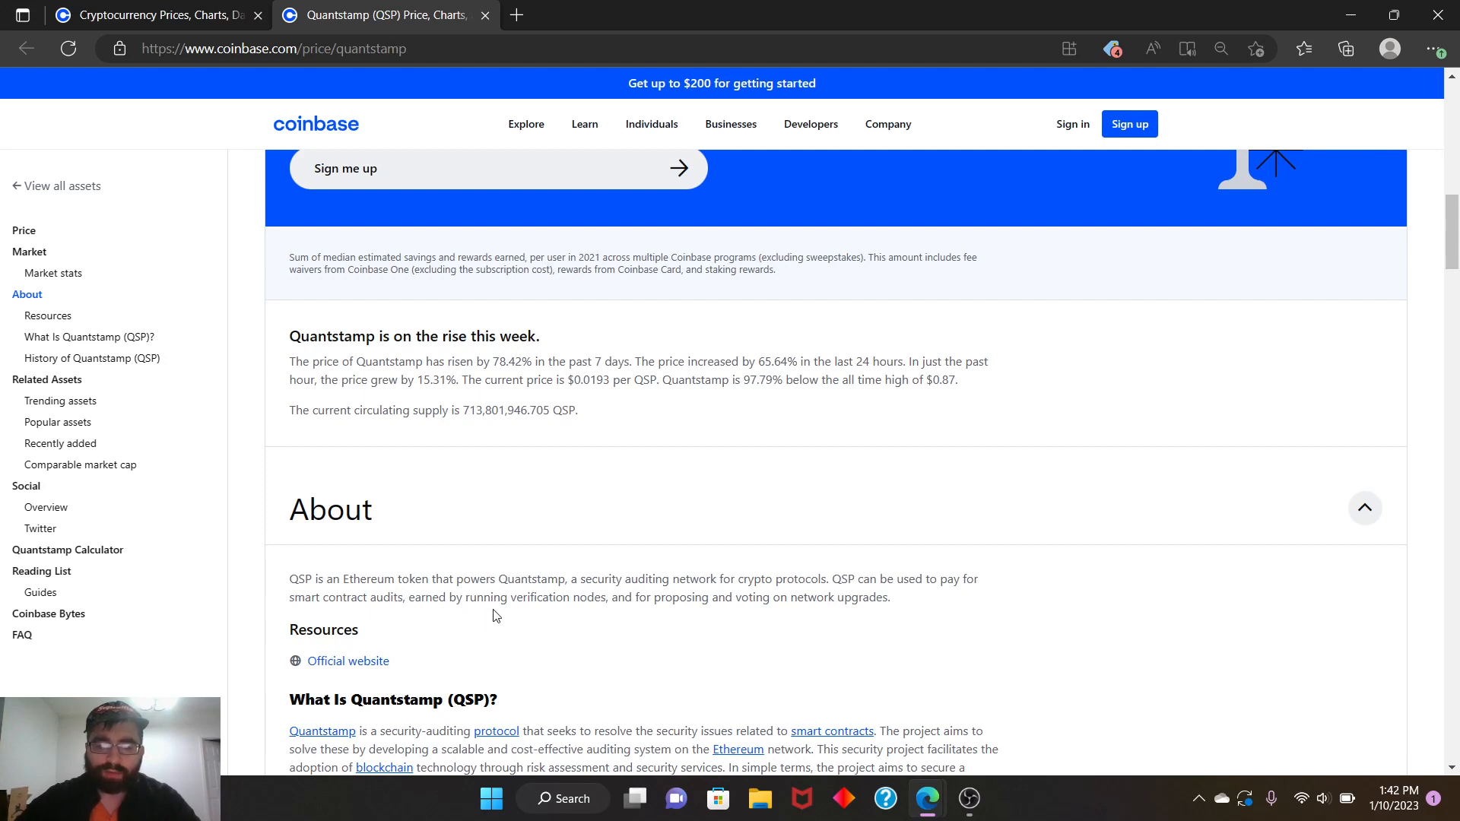
{"action": "mouse_move", "coordinate": [753, 621]}
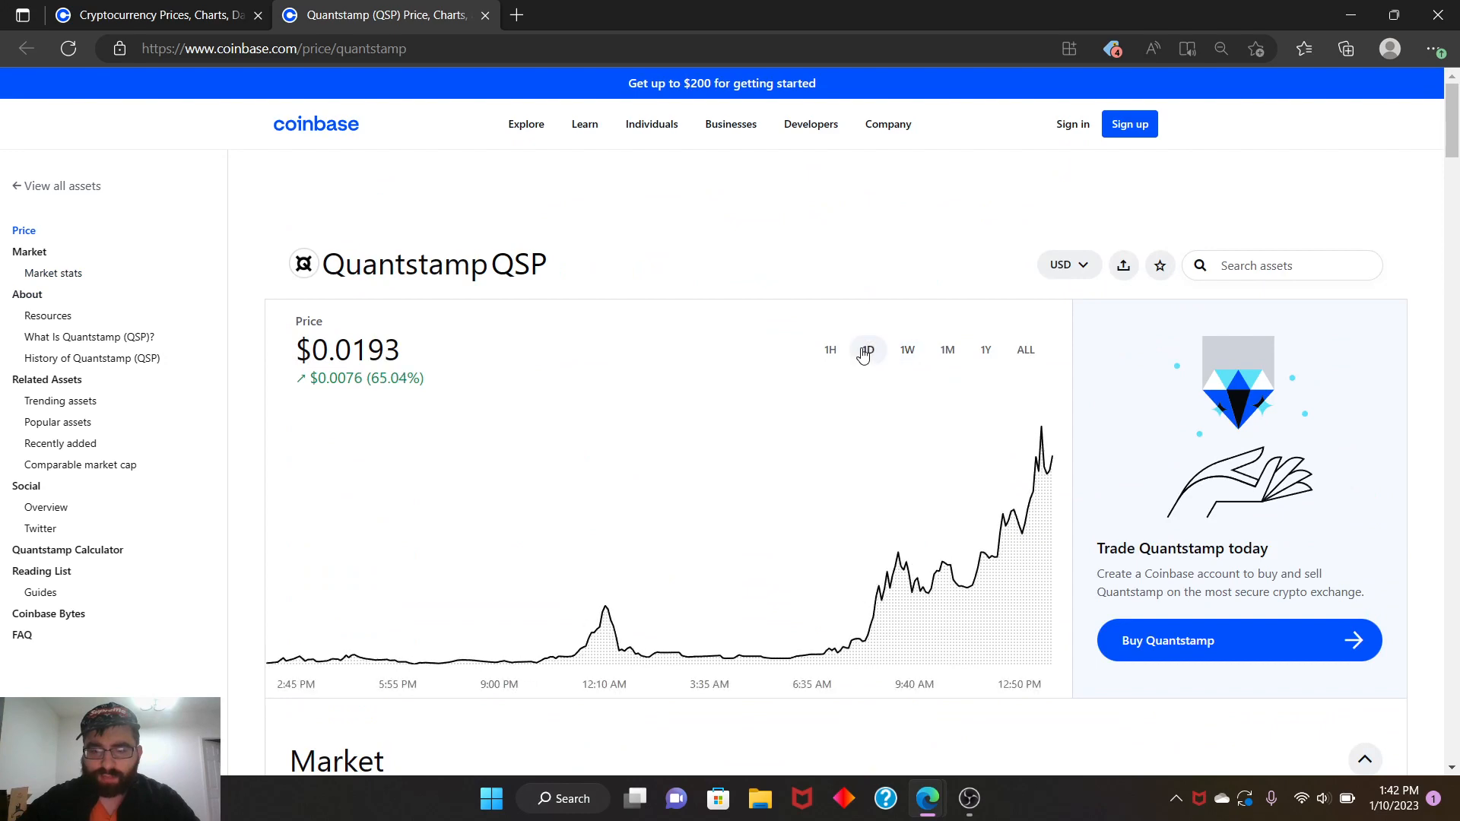
Glance at Market stats again, then show the one-month chart, Dec 11 to Jan 9, up 59.04%
{"action": "scroll", "scroll_direction": "down", "scroll_amount": 3}
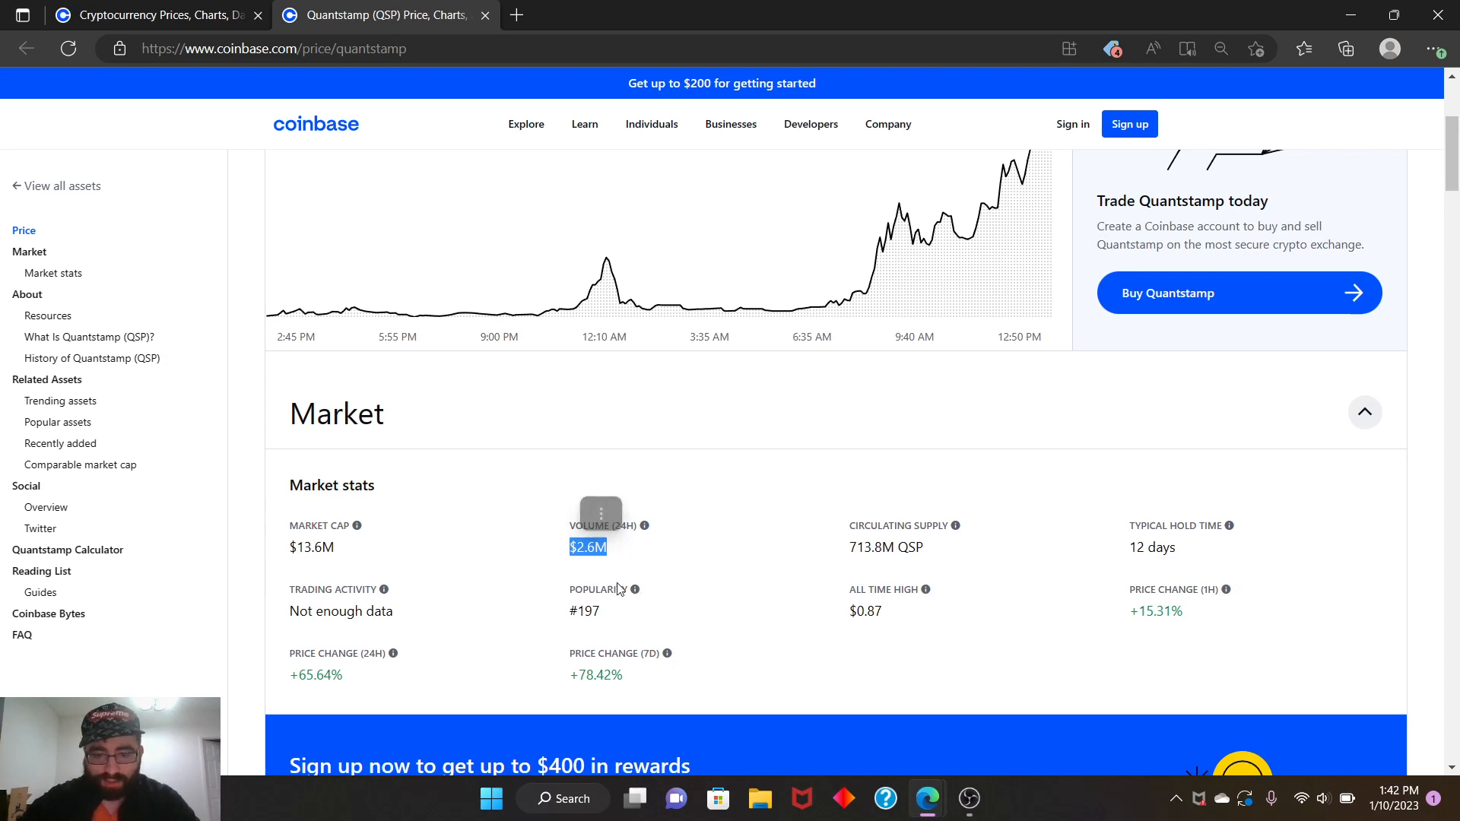
{"action": "scroll", "scroll_direction": "up", "scroll_amount": 3}
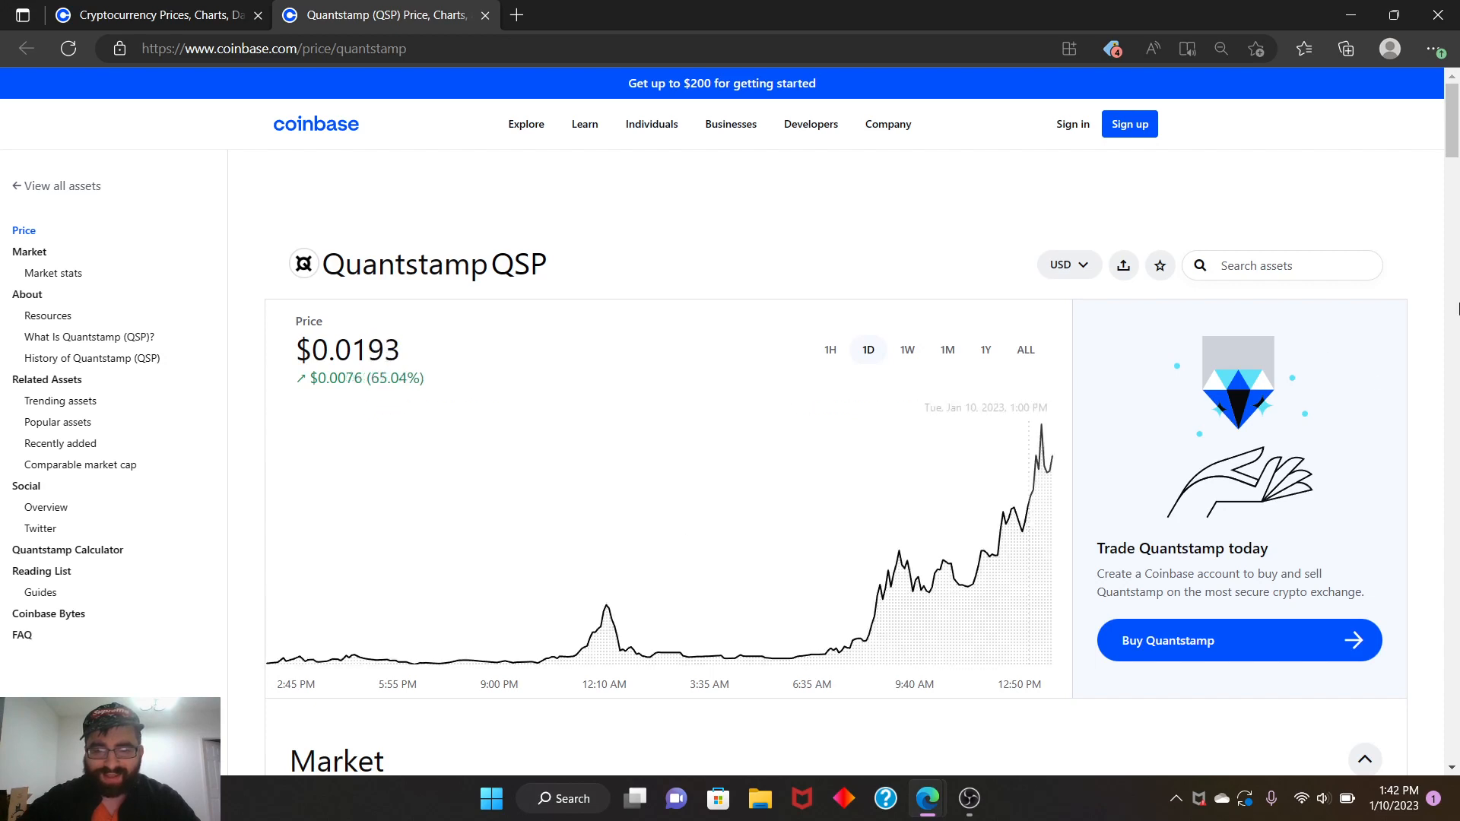
{"action": "mouse_move", "coordinate": [549, 545]}
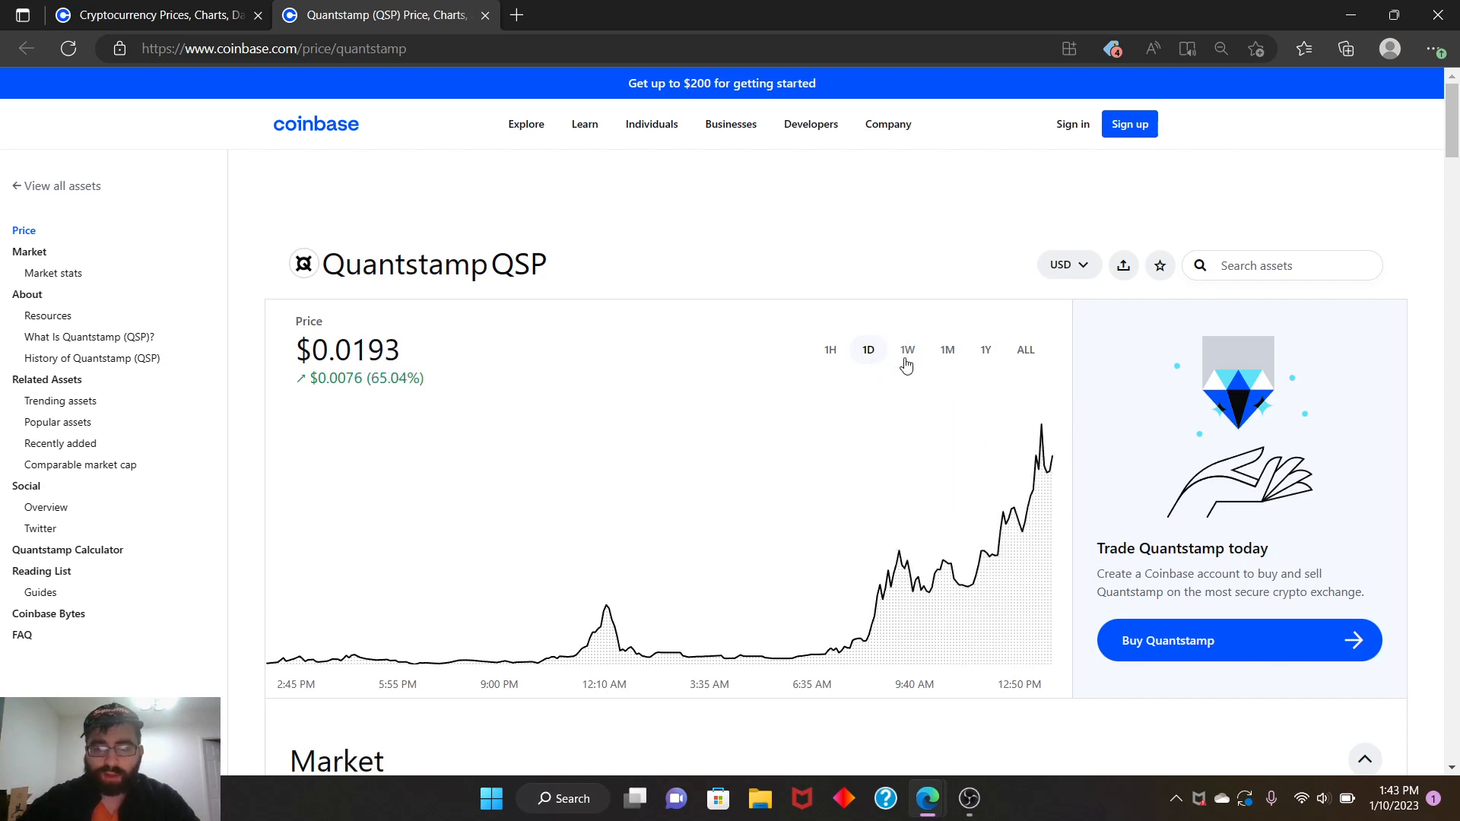
{"action": "left_click", "coordinate": [946, 349]}
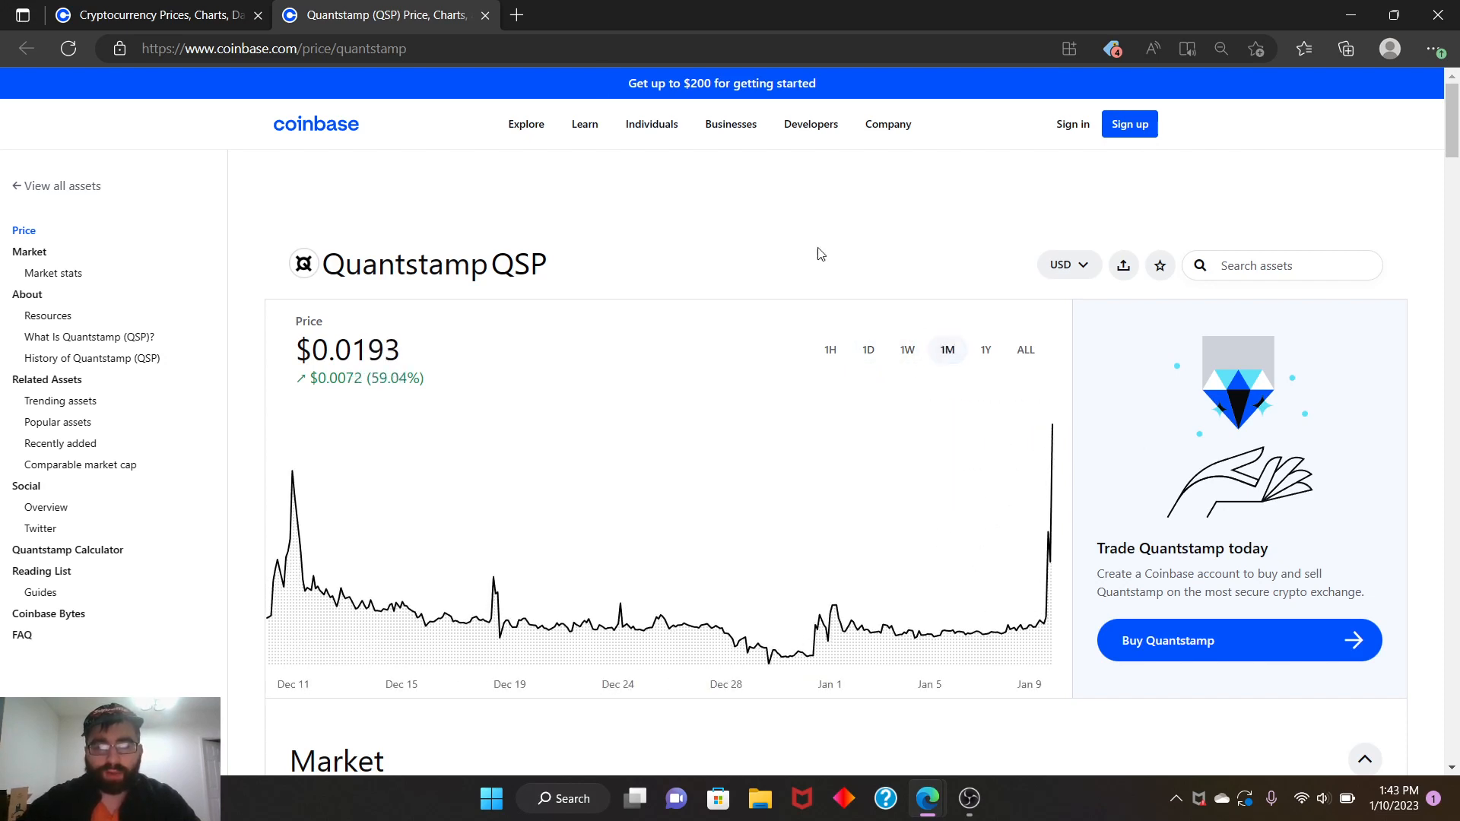
{"action": "mouse_move", "coordinate": [313, 128]}
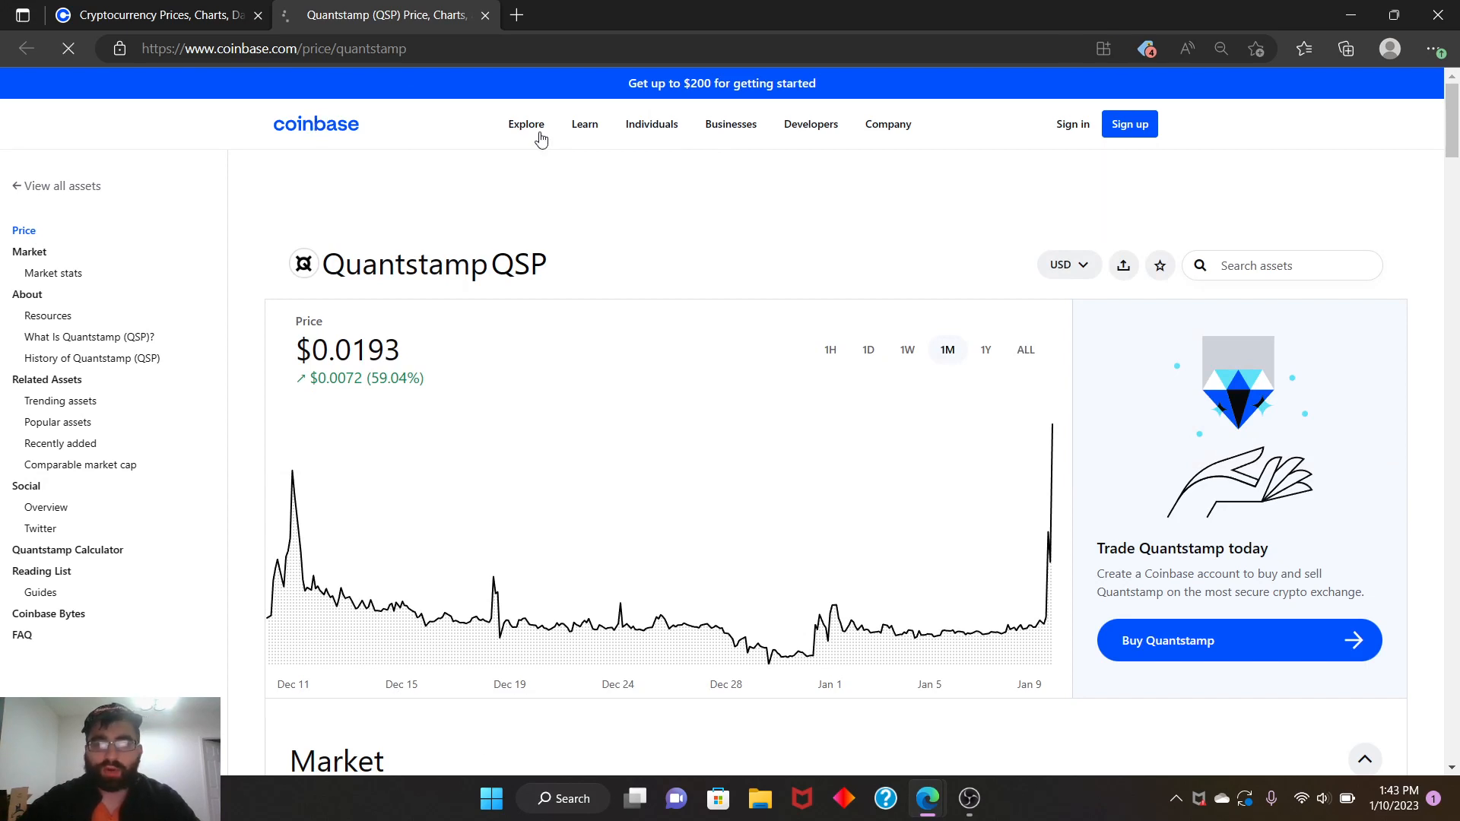
Return from Quantstamp to the Explore crypto prices listing
{"action": "left_click", "coordinate": [514, 123]}
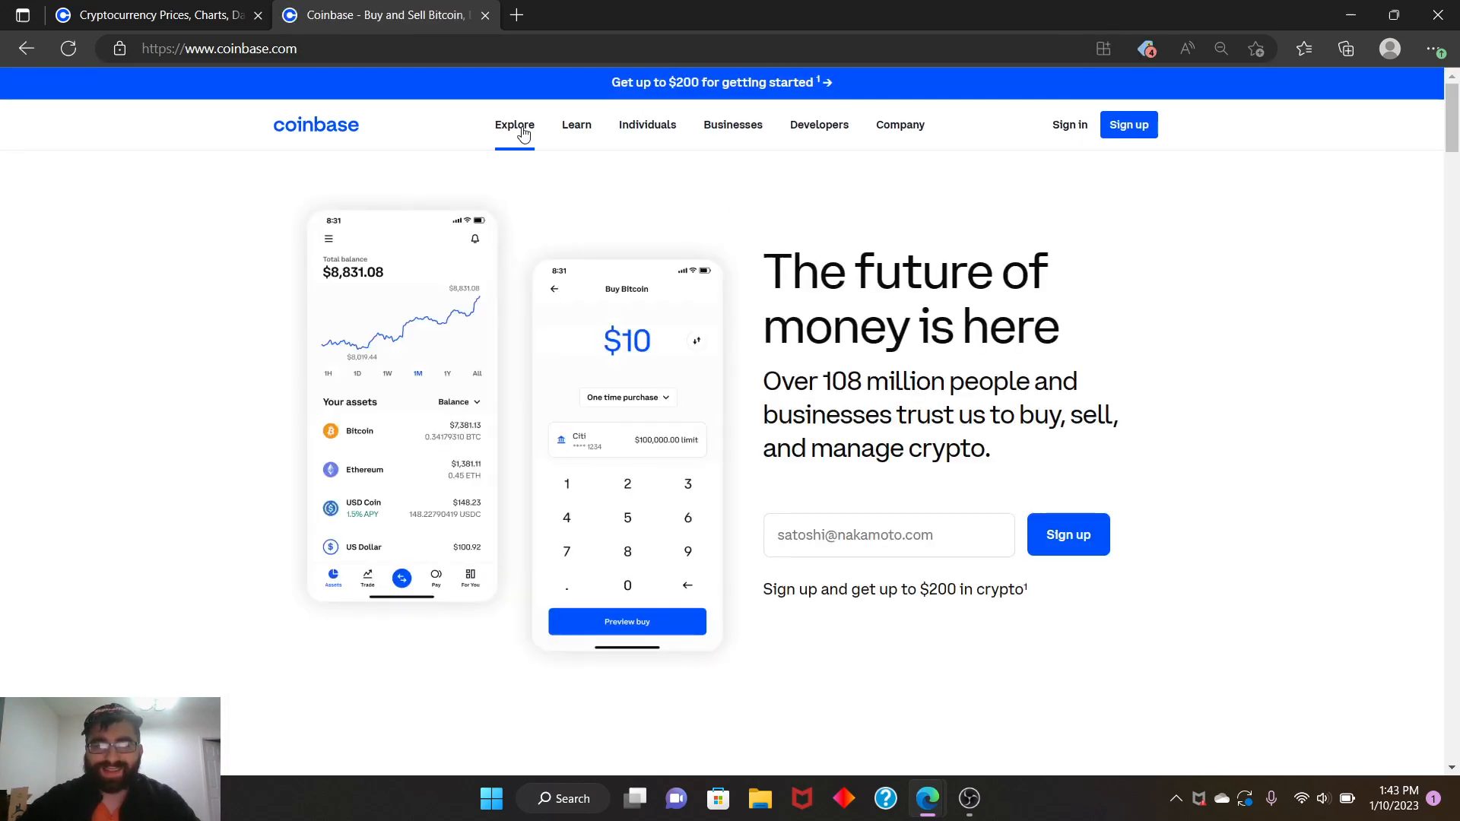
{"action": "left_click", "coordinate": [514, 123]}
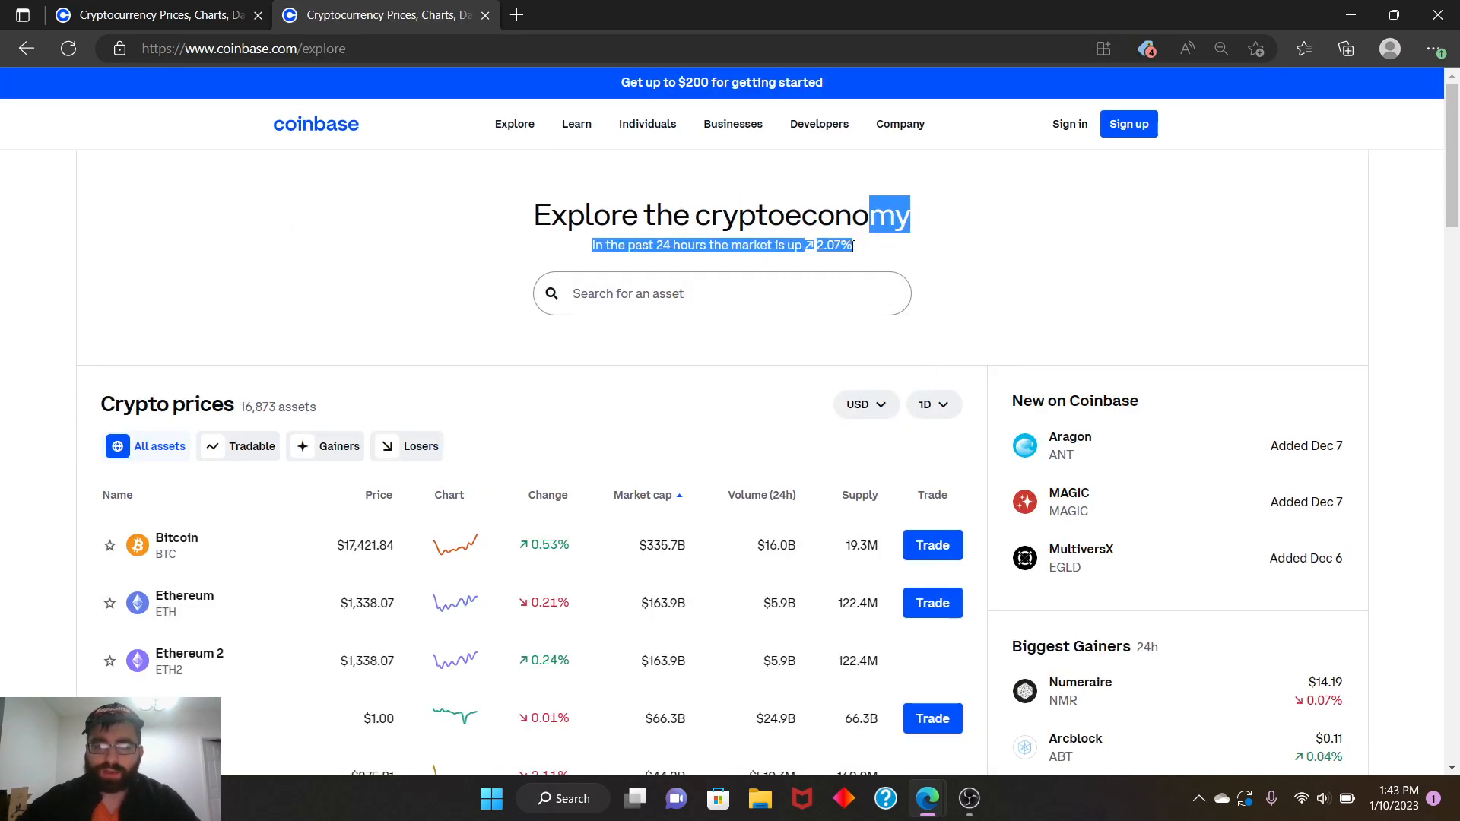
{"action": "left_click", "coordinate": [943, 281]}
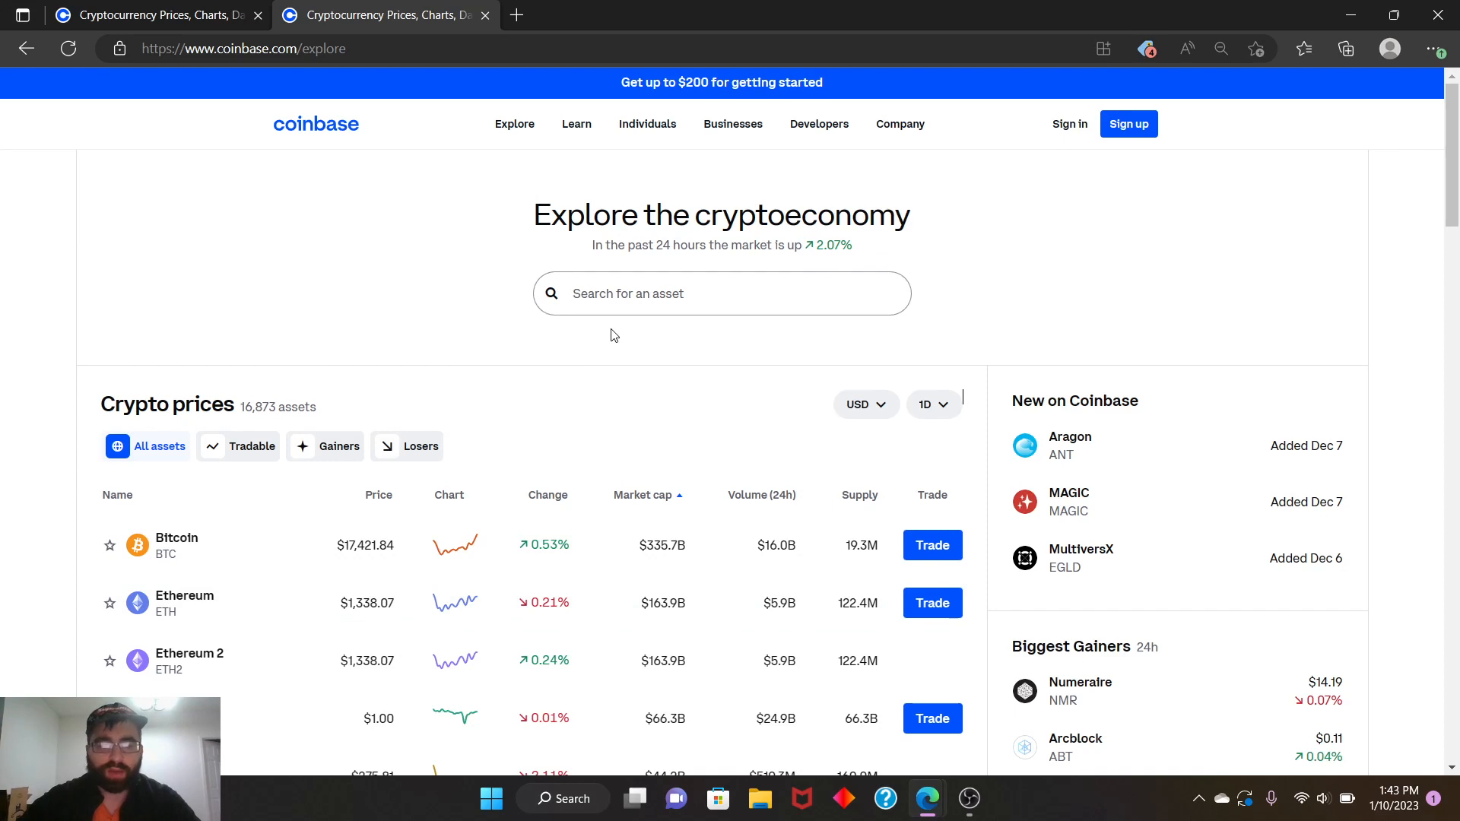
Filter the prices list to top gainers, with Quantstamp leading at +65.64%
{"action": "left_click", "coordinate": [327, 446]}
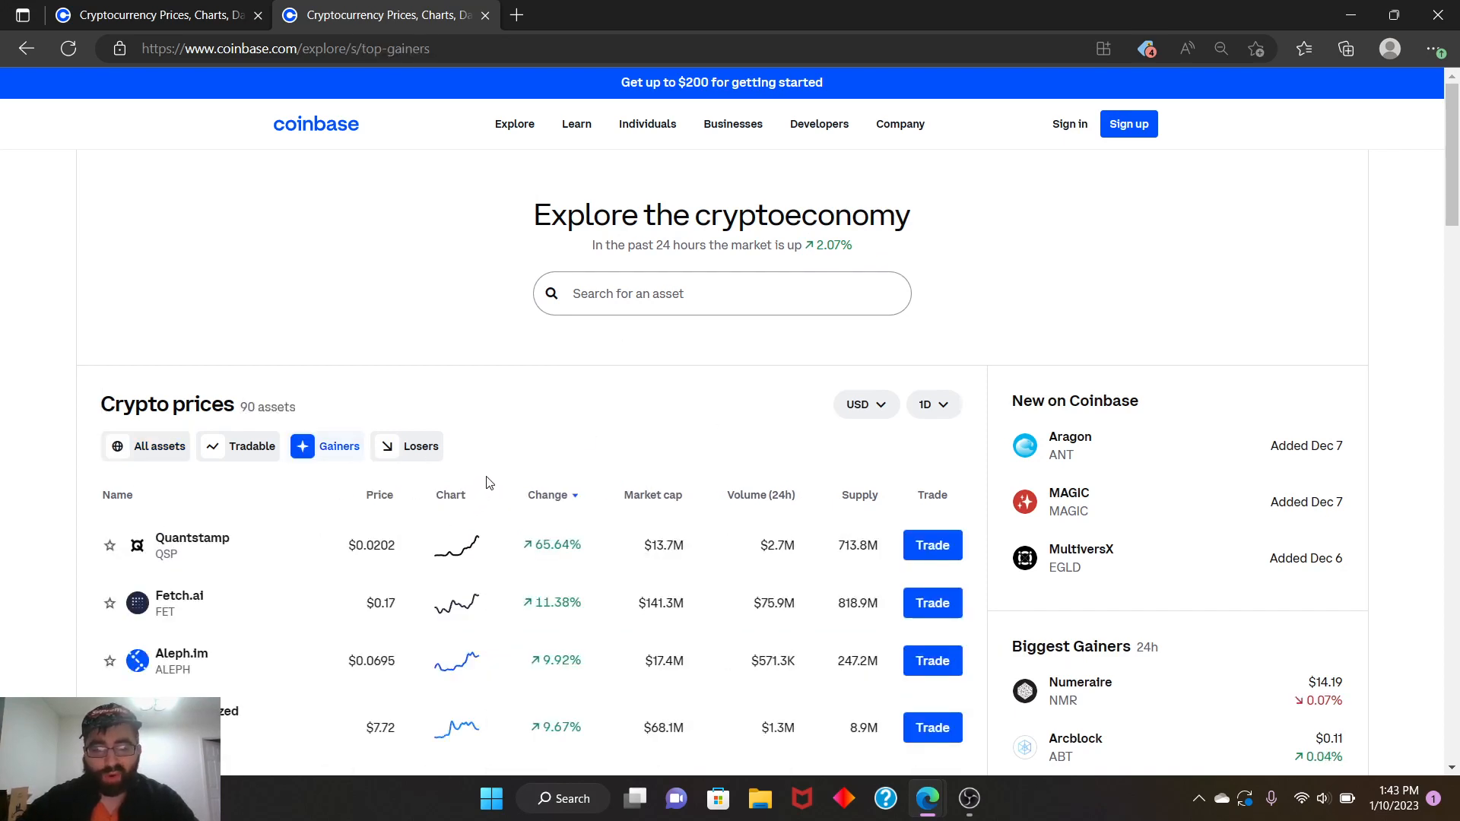
{"action": "scroll", "scroll_direction": "down", "scroll_amount": 3}
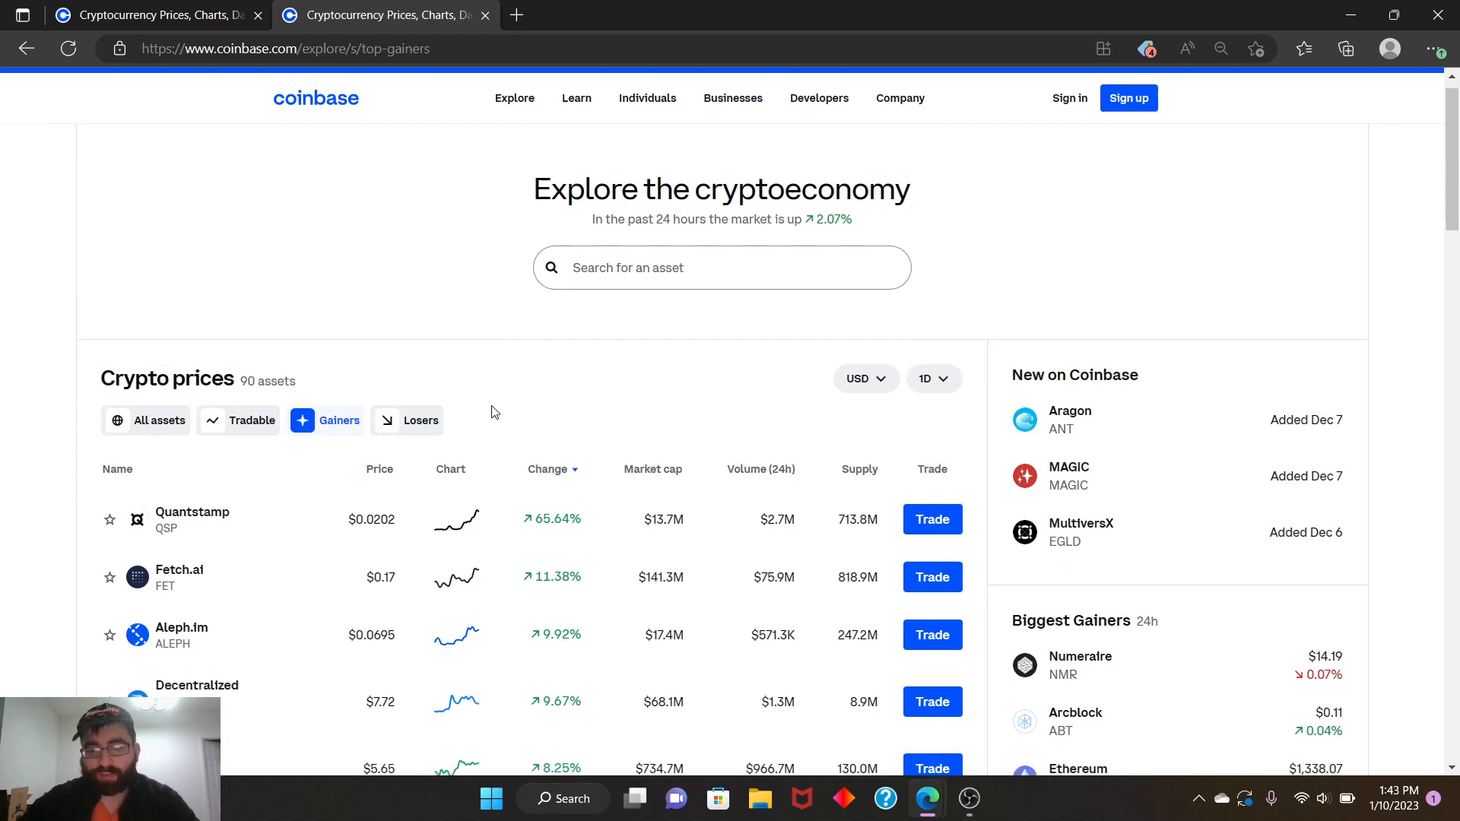
{"action": "scroll", "scroll_direction": "down", "scroll_amount": 3}
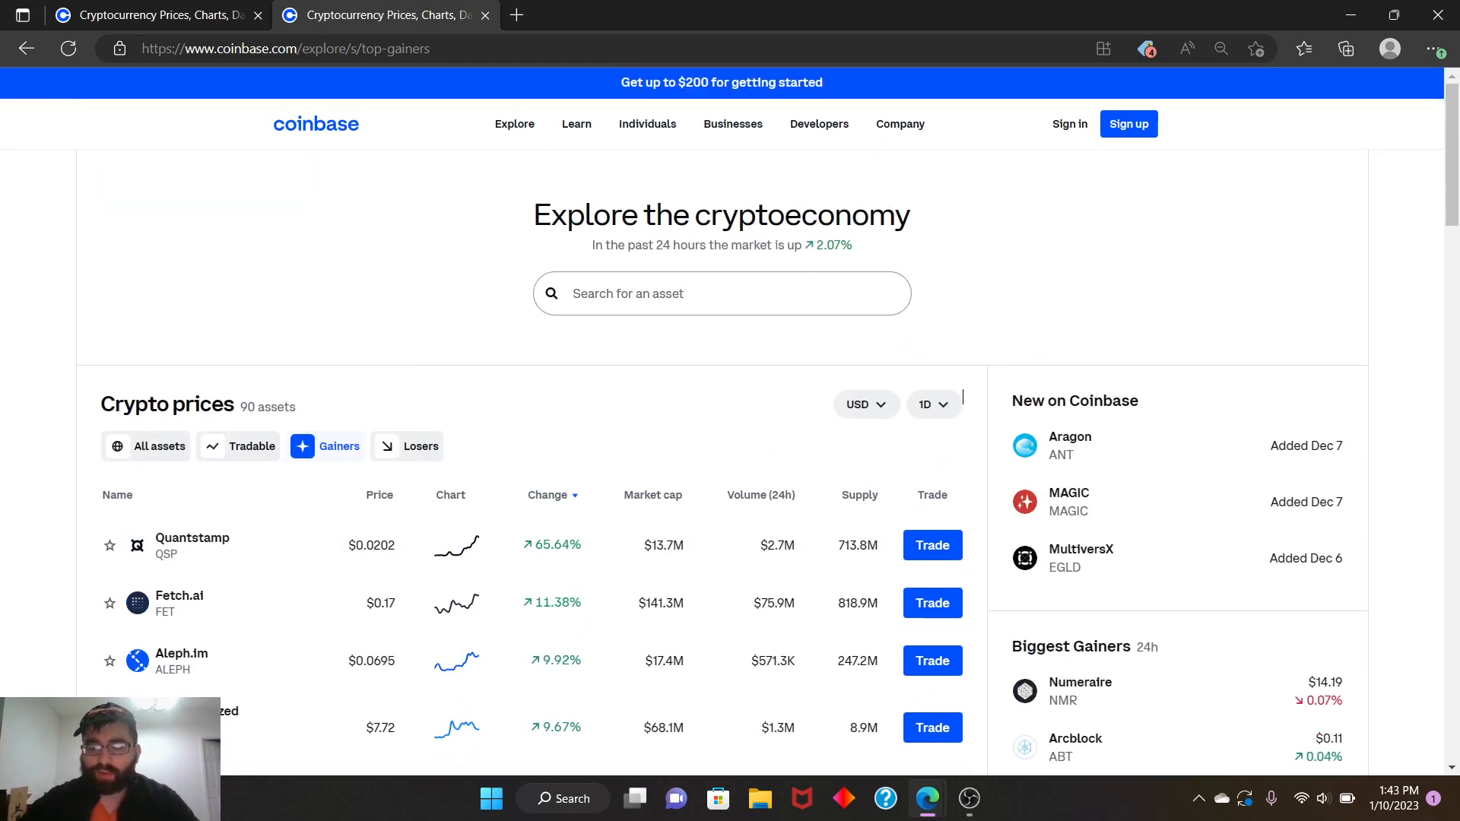
{"action": "mouse_move", "coordinate": [317, 678]}
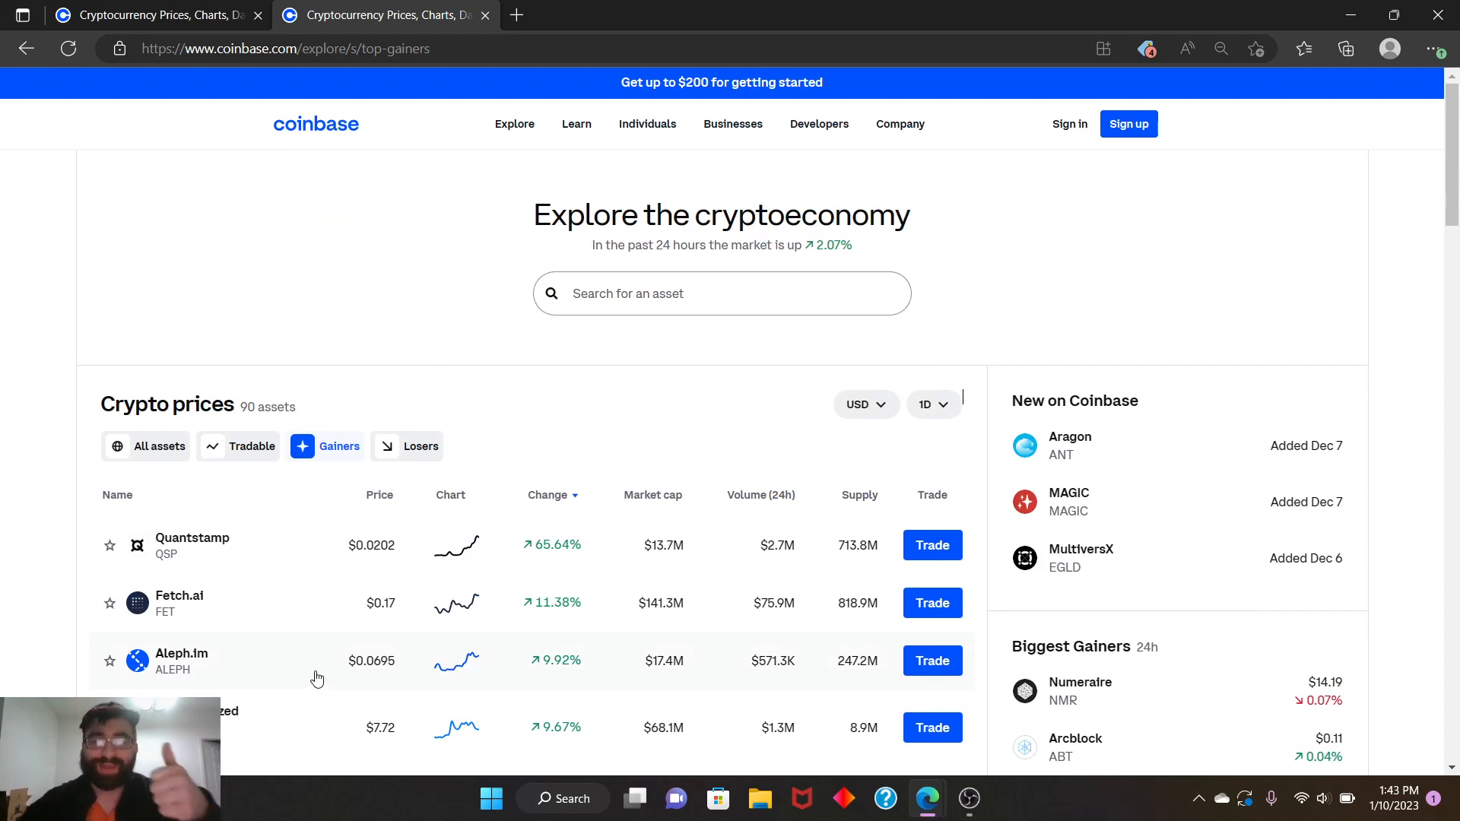